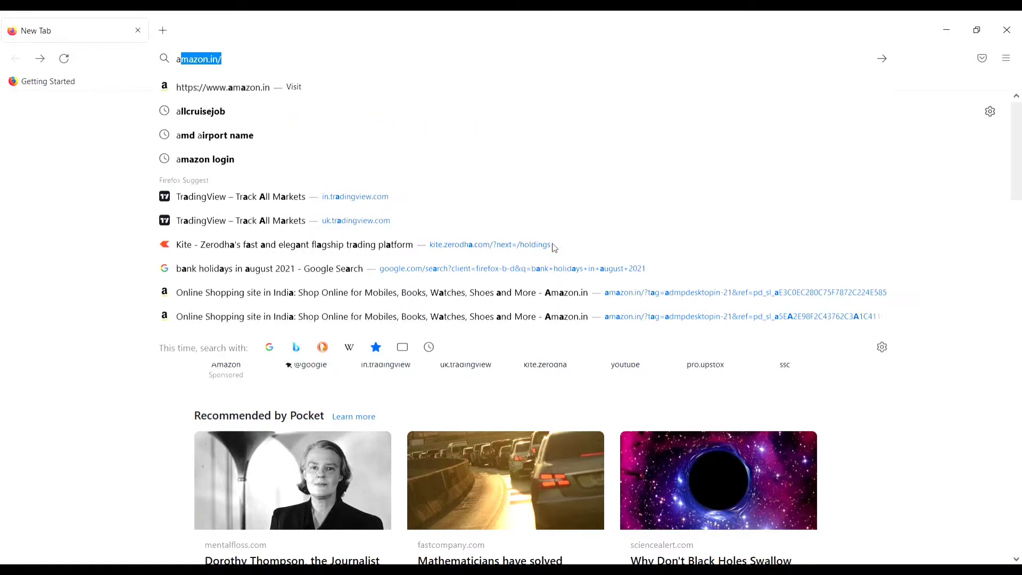
Step: Search Google for 'allcruisejob' using the address-bar history suggestion
text(l)
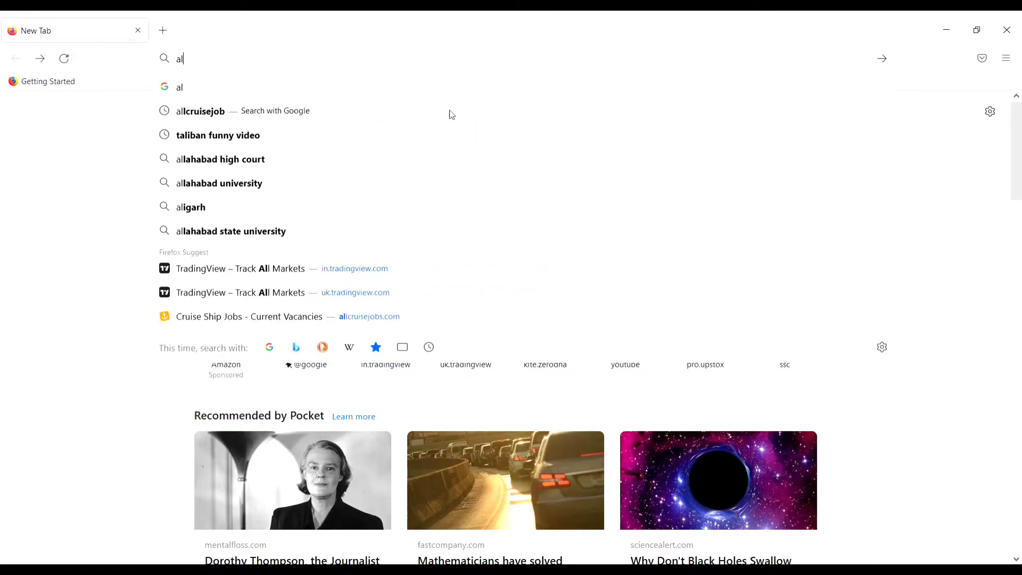
click(200, 110)
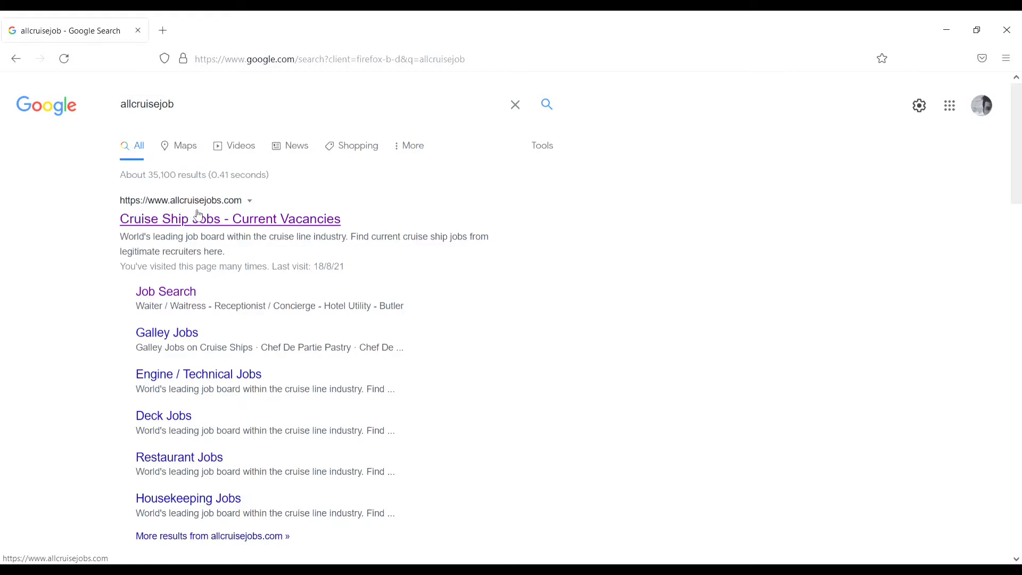
click(229, 218)
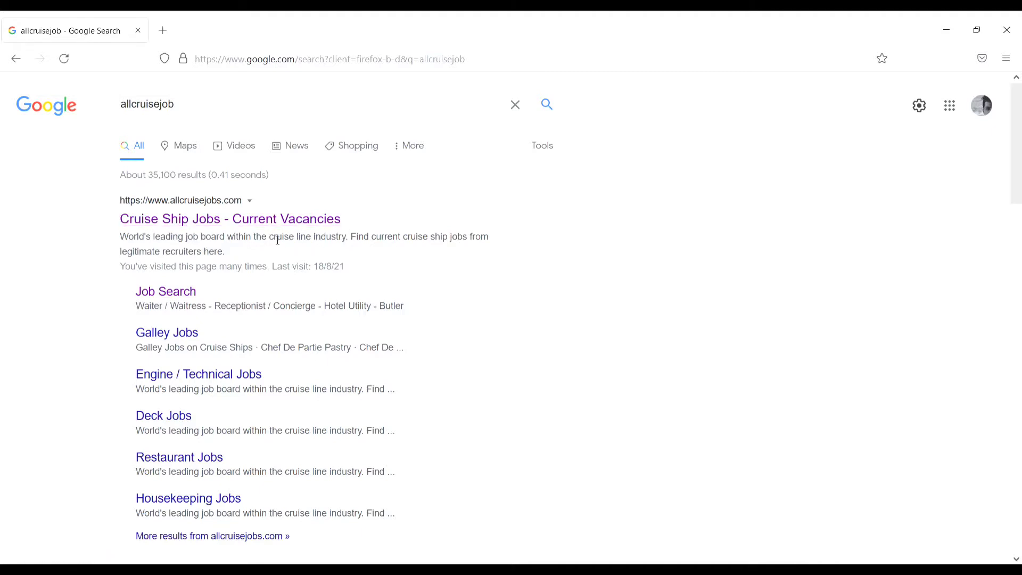
click(229, 218)
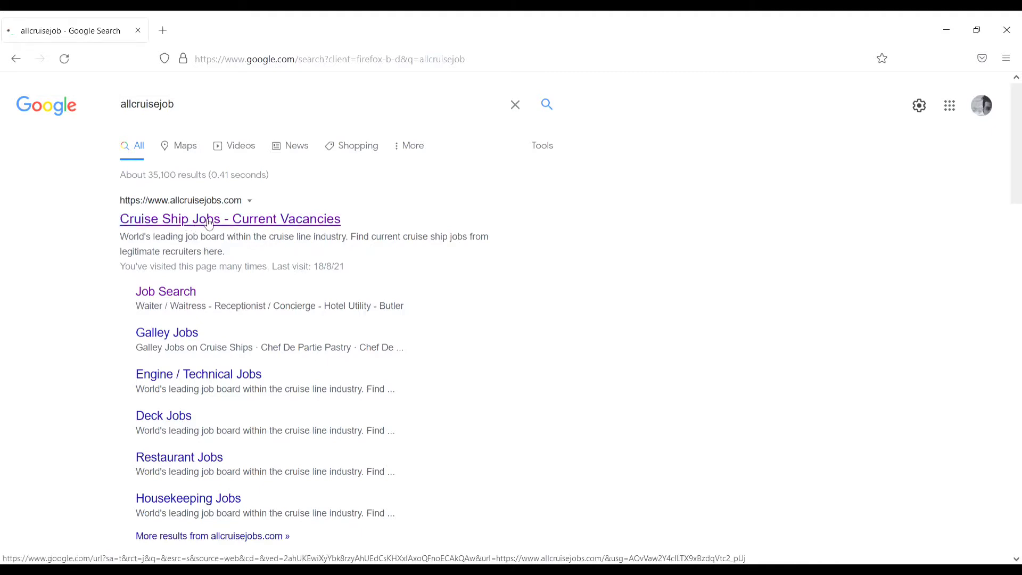
Step: Open allcruisejobs.com, scroll through categories, recruiters, latest jobs and footer, then return to top
click(230, 218)
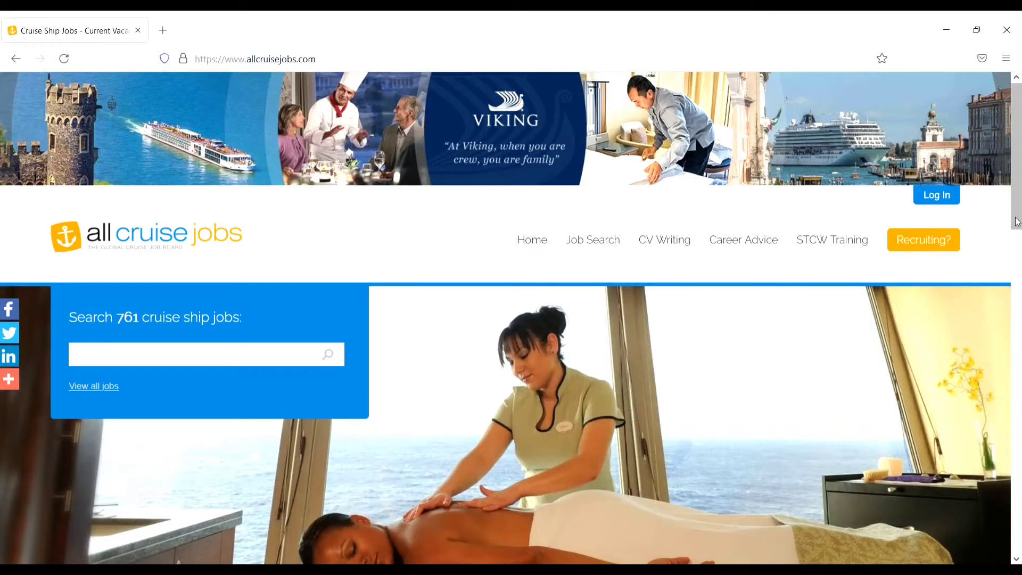
scroll(down, 3)
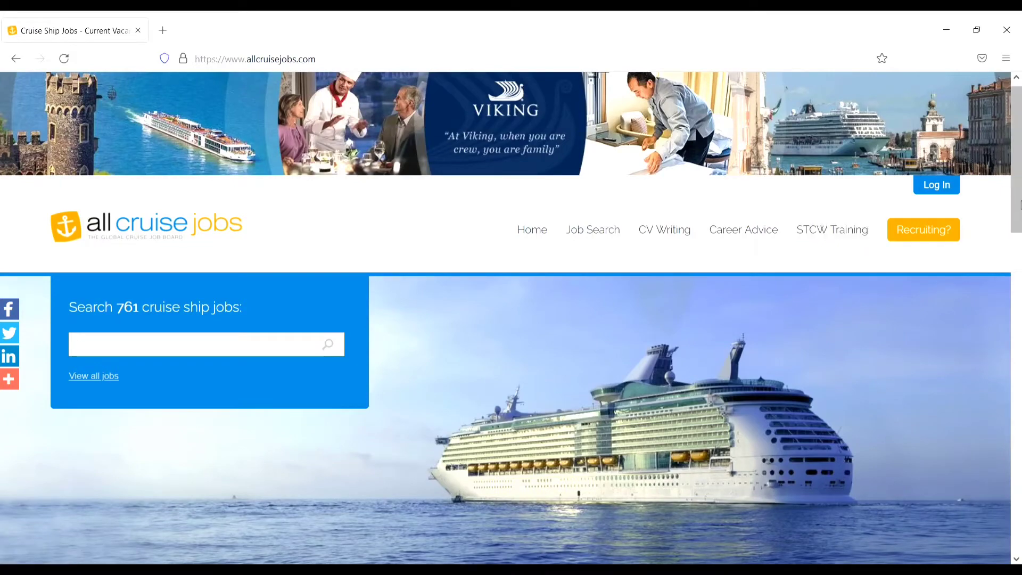
scroll(down, 3)
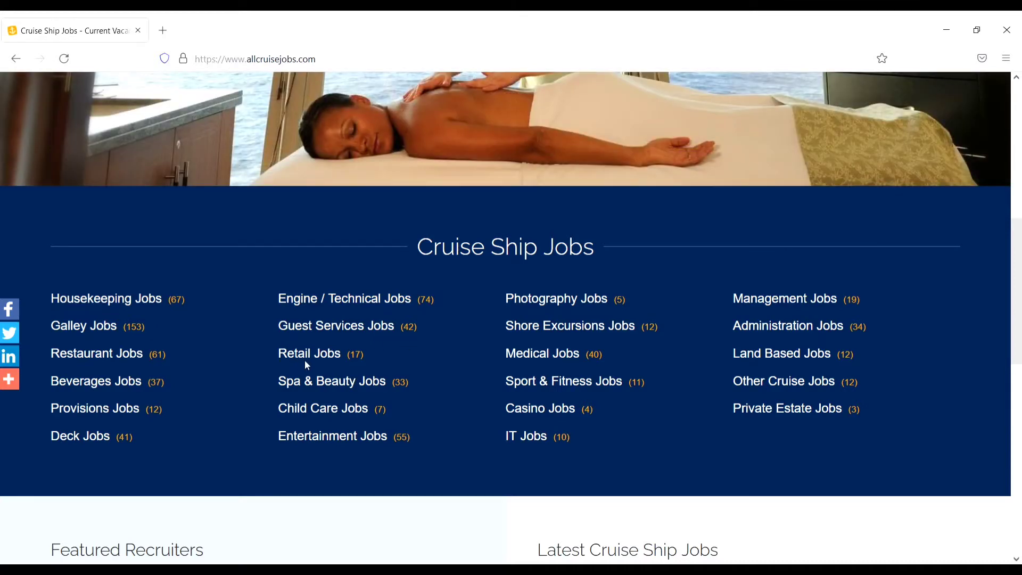
mouse_move(77, 435)
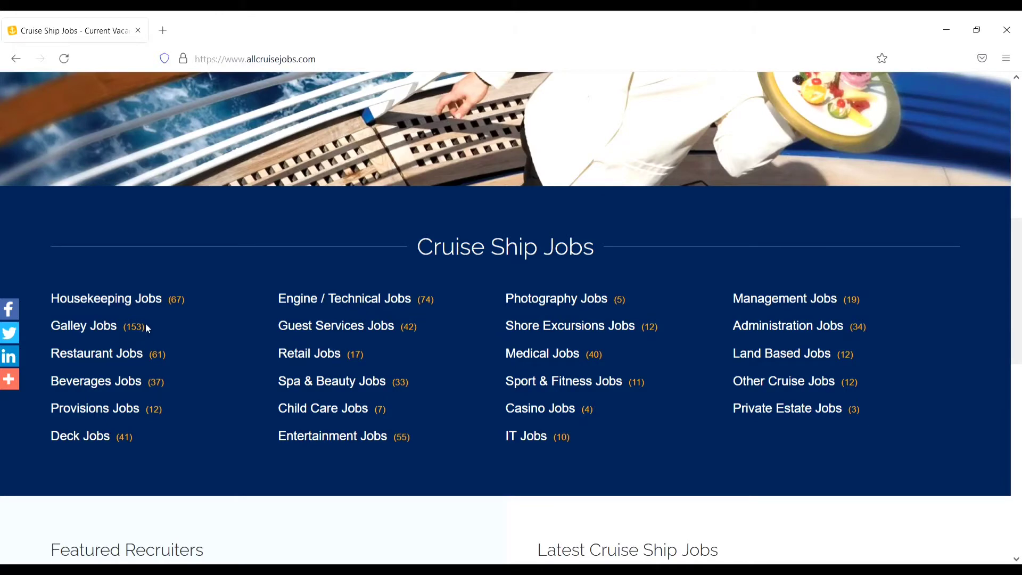
mouse_move(293, 449)
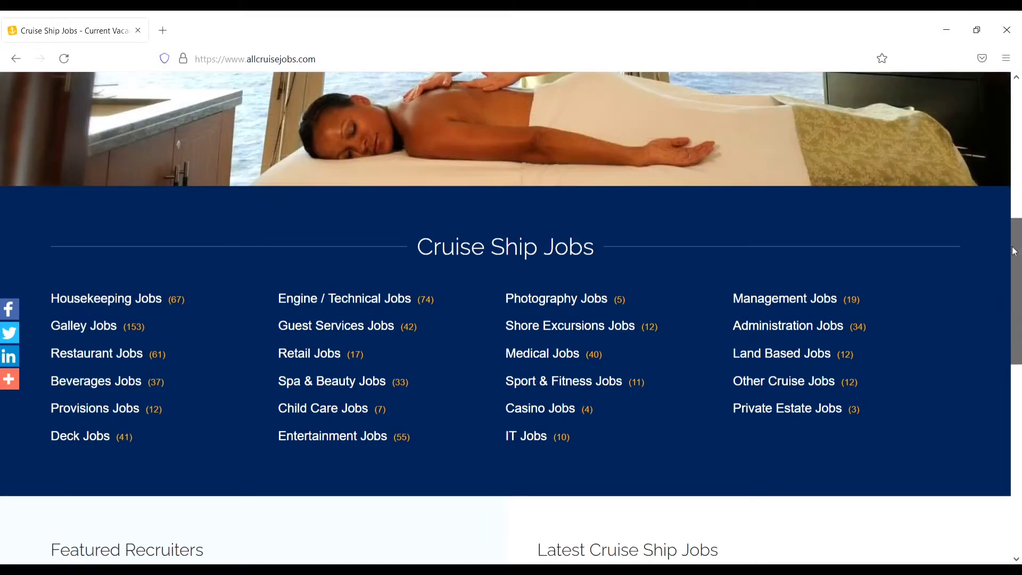
scroll(down, 3)
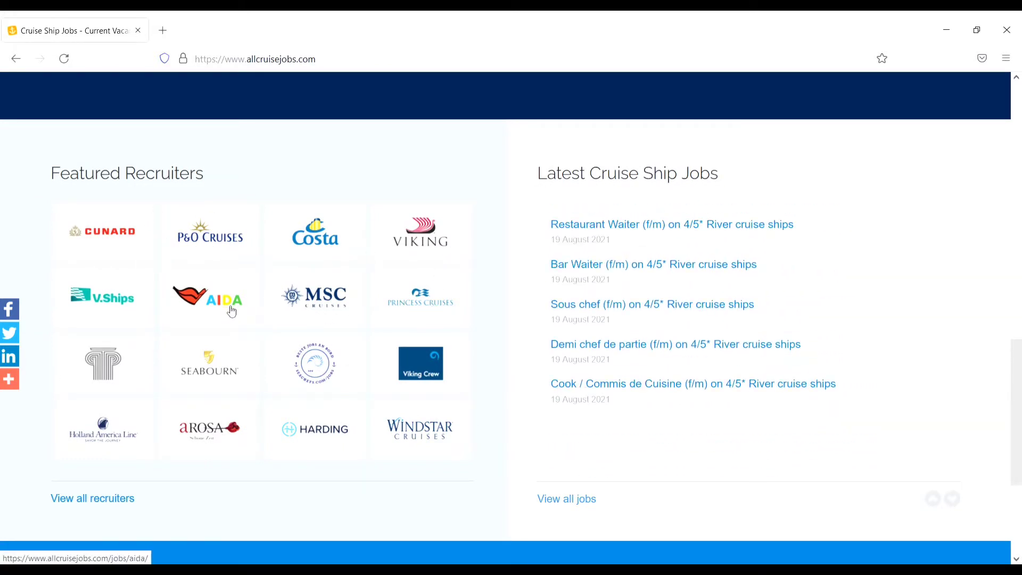
mouse_move(636, 339)
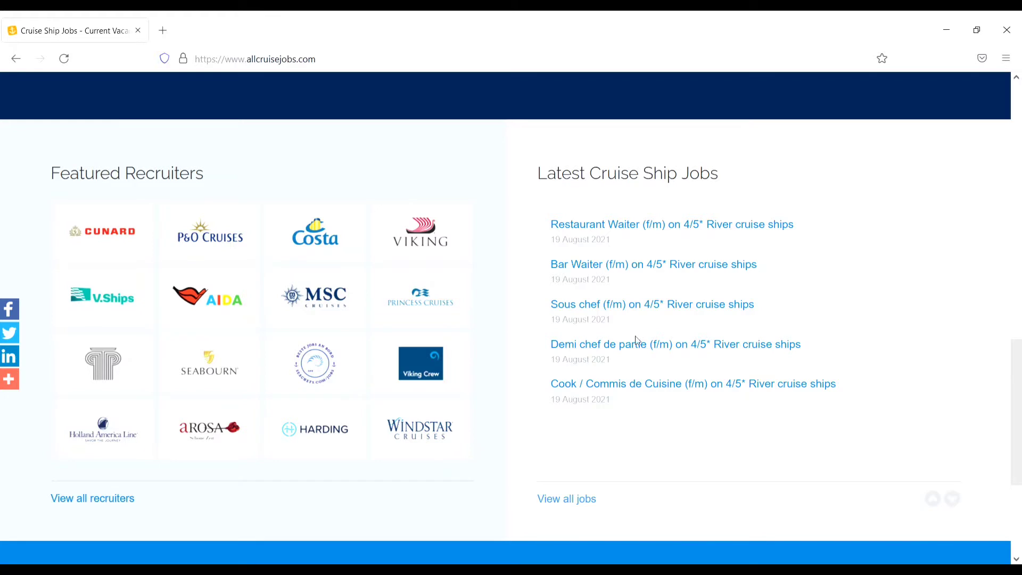
scroll(down, 3)
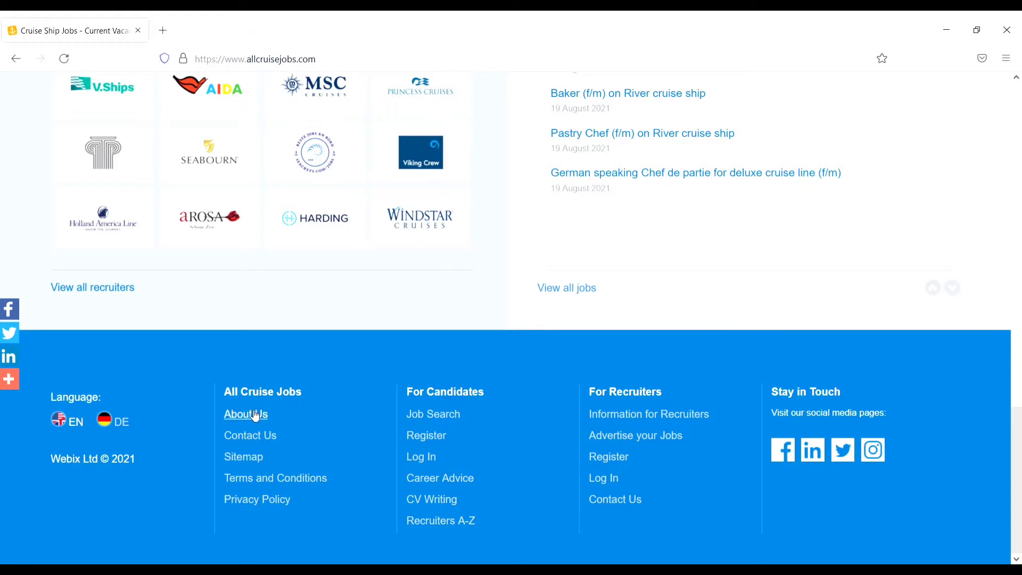
mouse_move(249, 435)
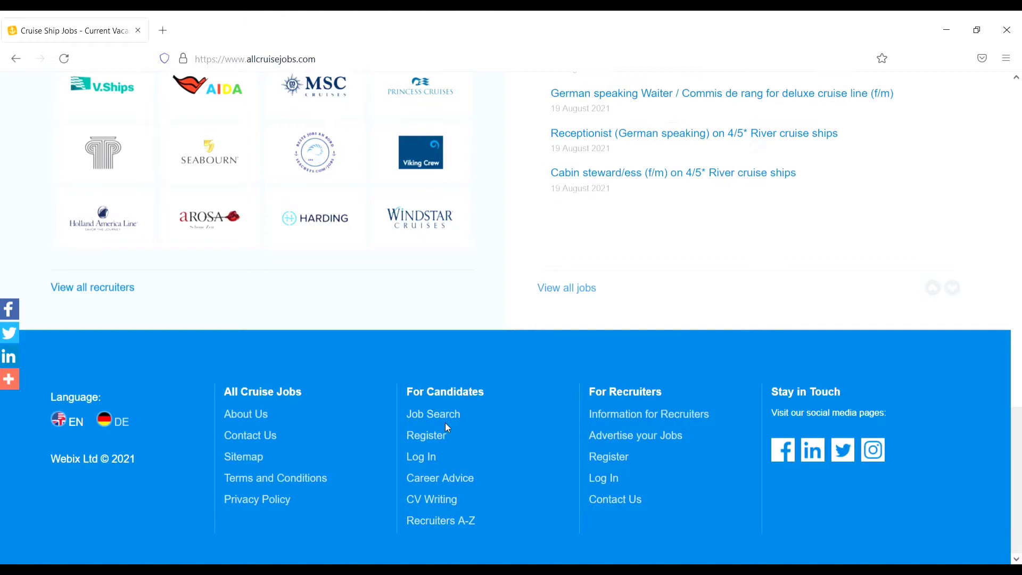
mouse_move(558, 399)
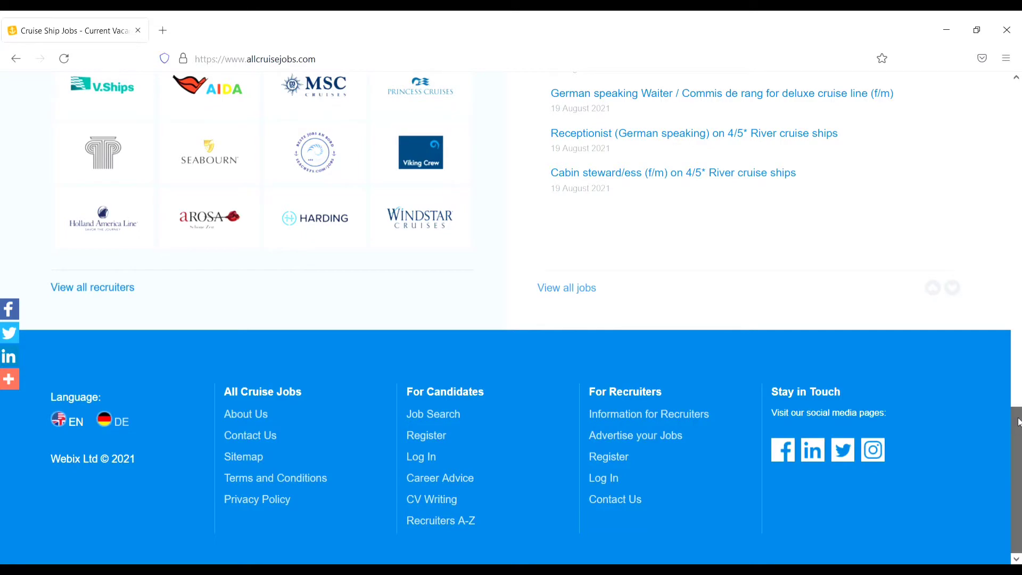
scroll(up, 3)
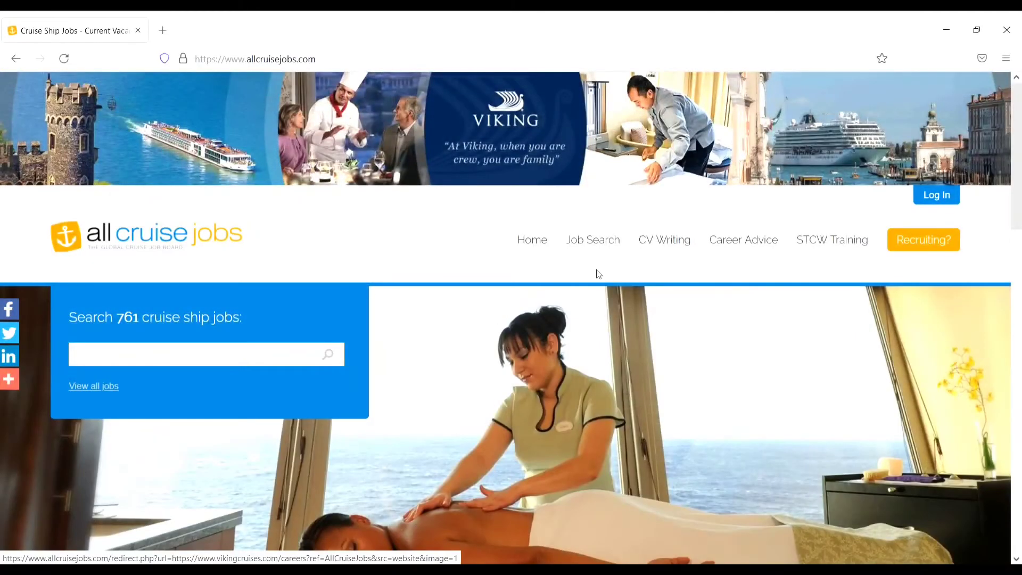
Step: Open the all-job-searches page and scroll down to the Deck Jobs officer positions
click(592, 239)
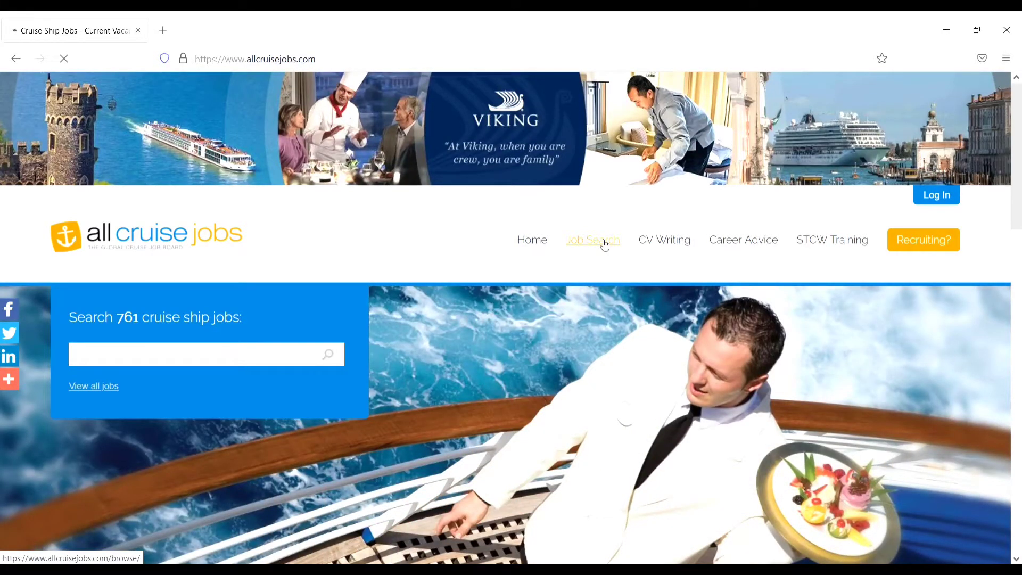
click(593, 239)
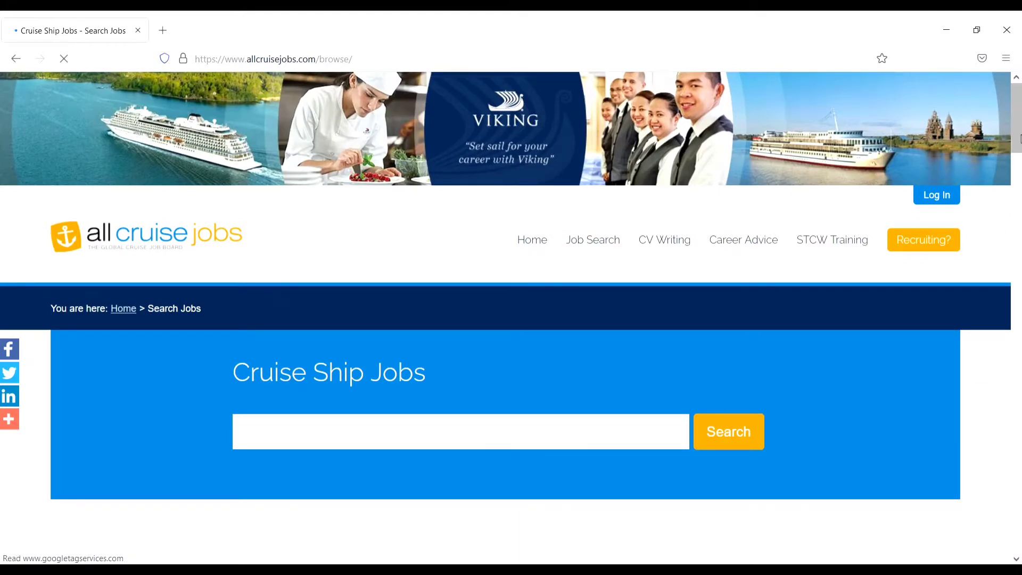
scroll(down, 3)
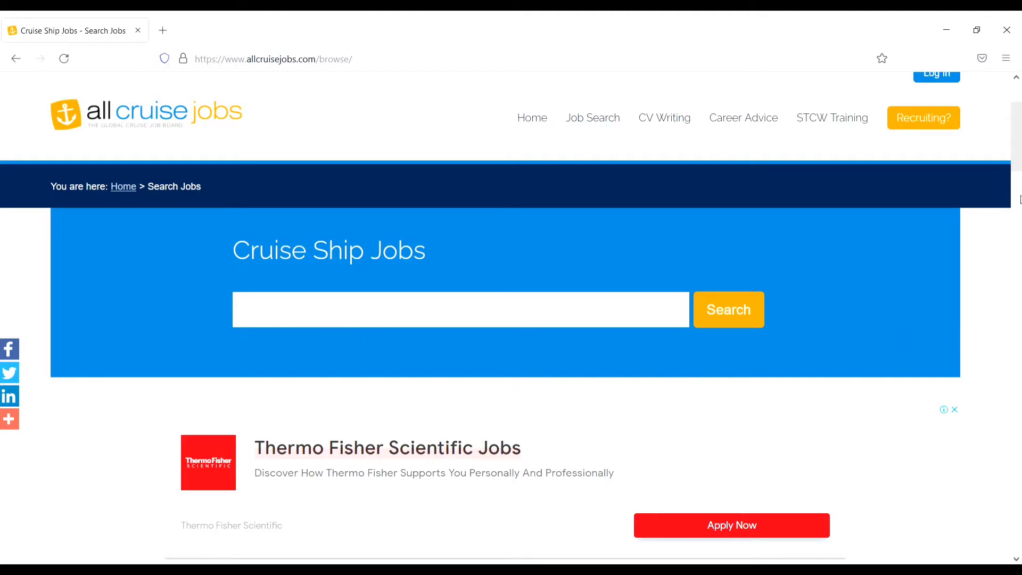
scroll(down, 3)
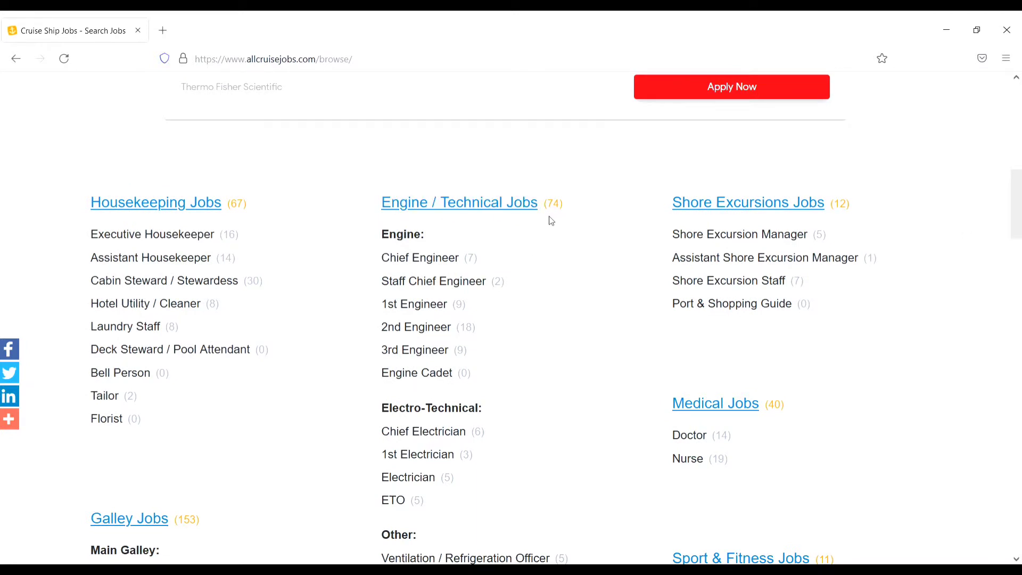
mouse_move(402, 247)
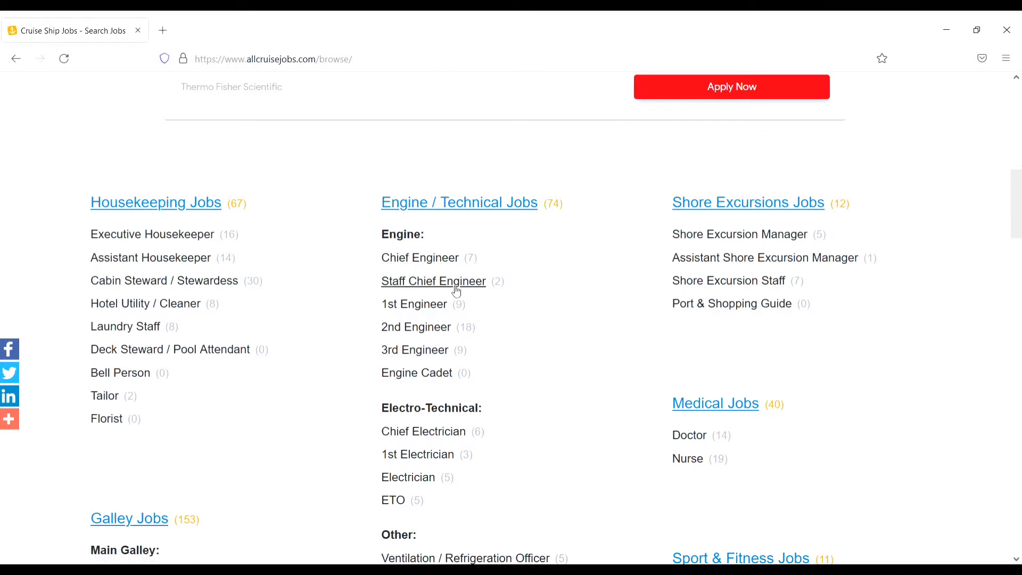
mouse_move(416, 326)
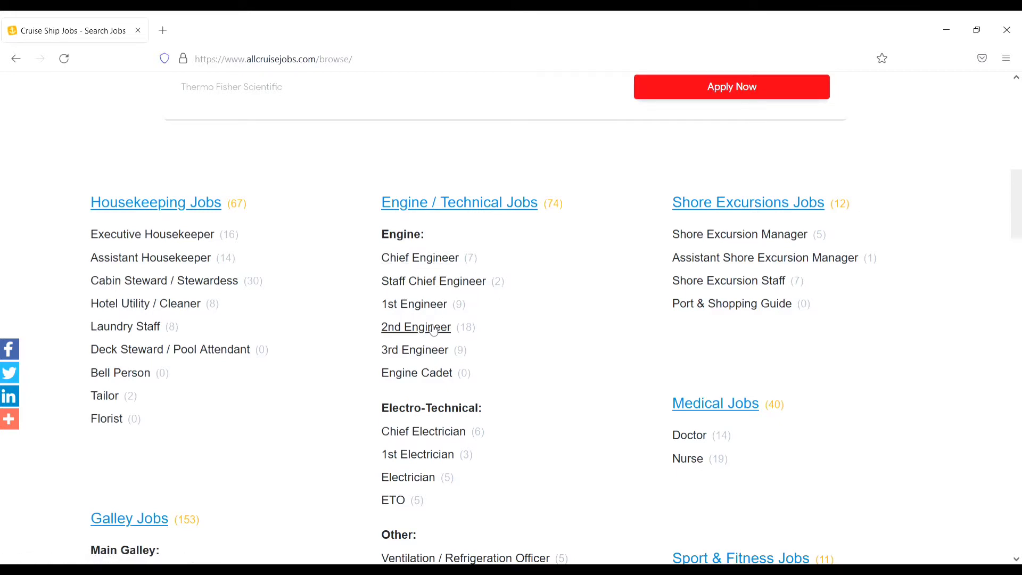
mouse_move(998, 229)
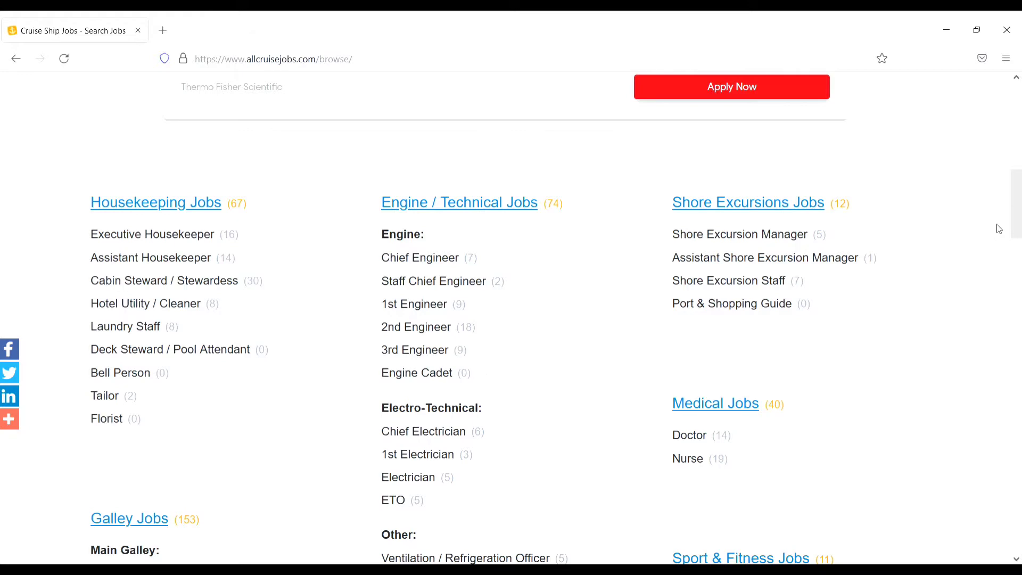
scroll(down, 3)
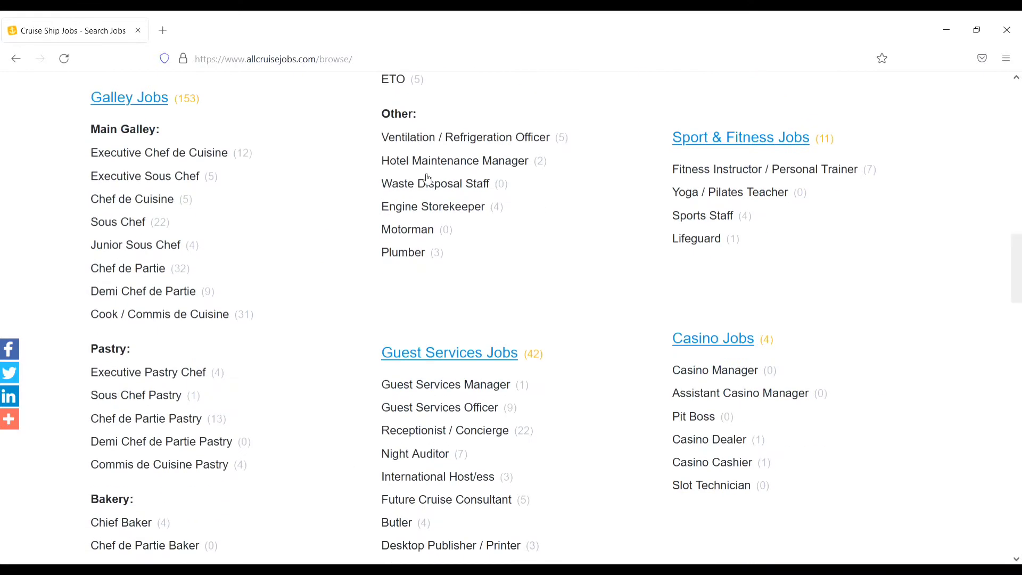
mouse_move(159, 153)
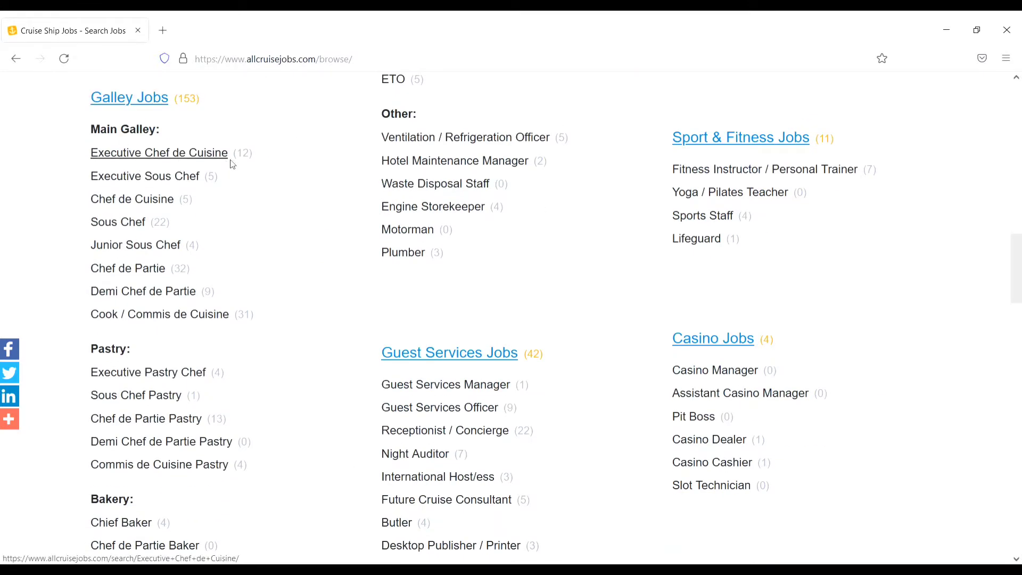
mouse_move(119, 221)
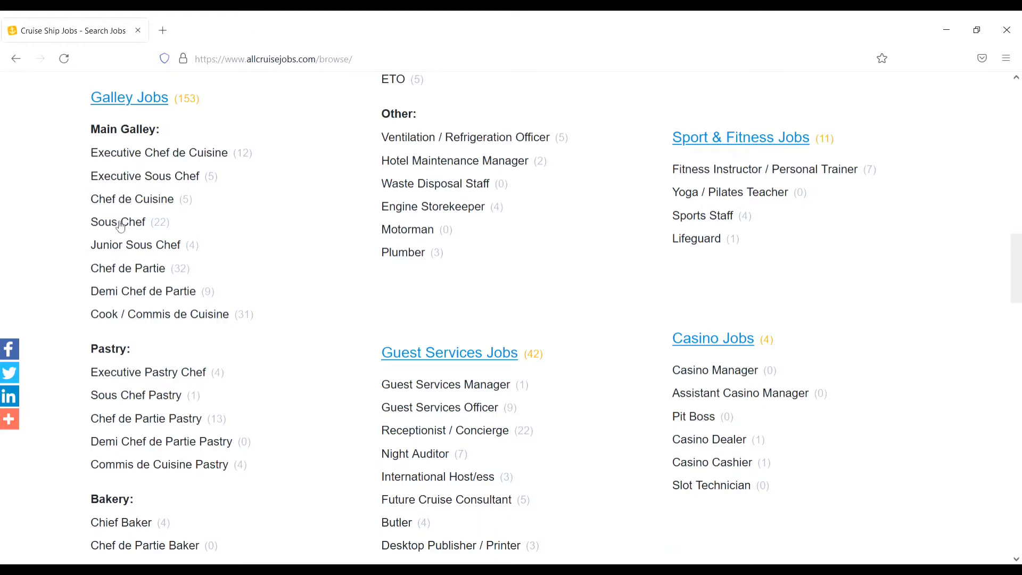
mouse_move(127, 267)
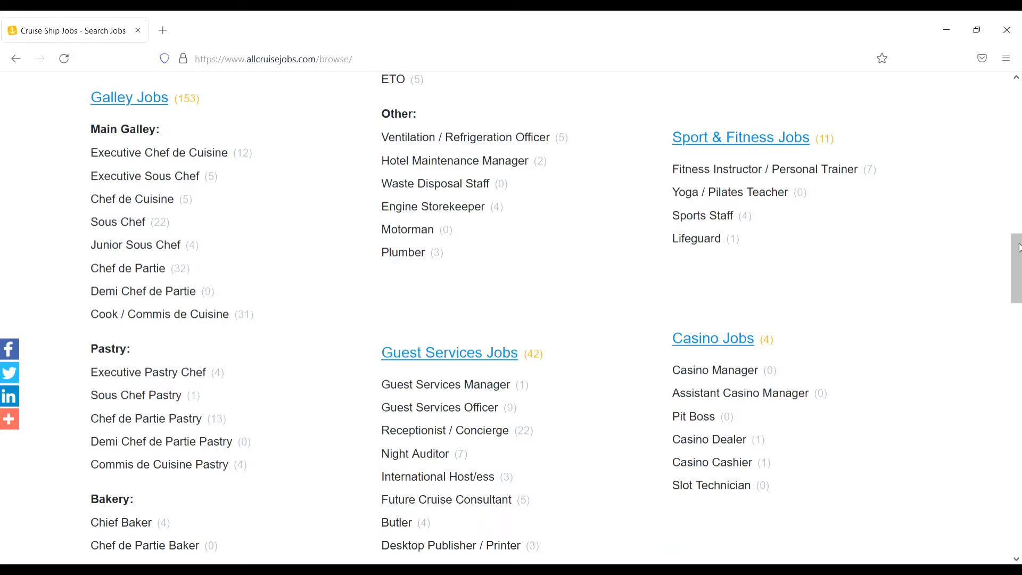
scroll(down, 3)
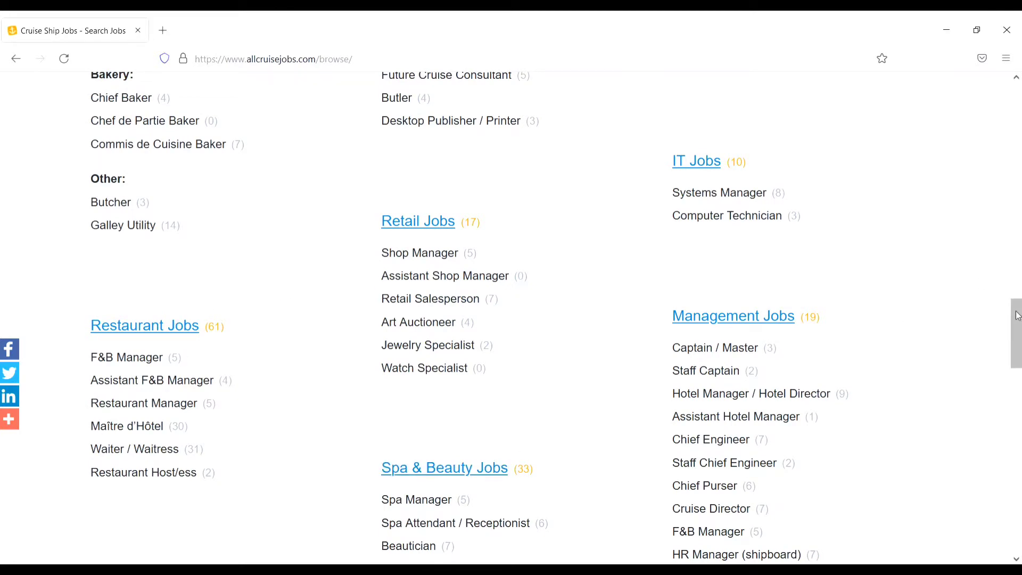
scroll(down, 3)
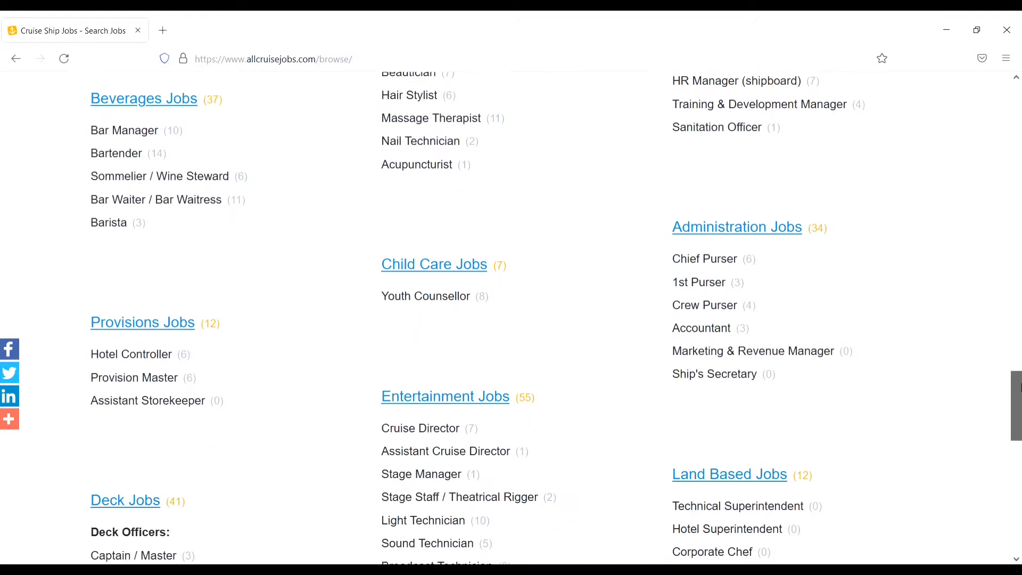
scroll(down, 3)
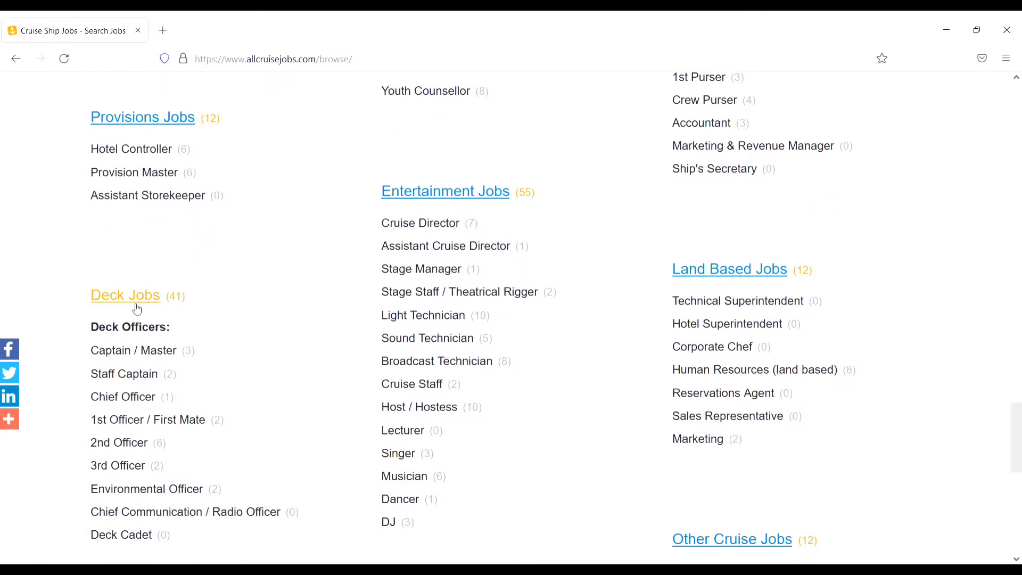
mouse_move(177, 309)
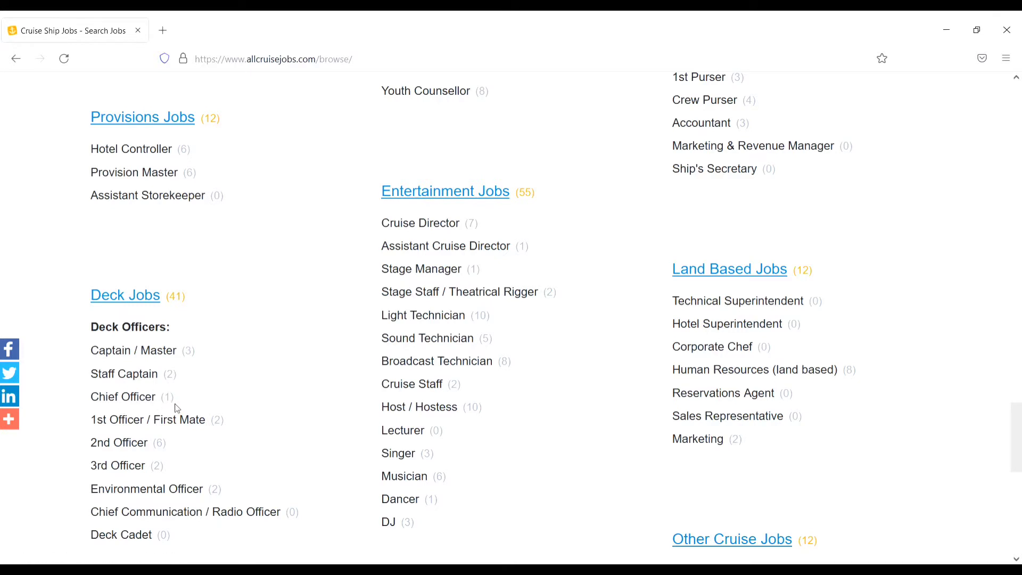
mouse_move(627, 247)
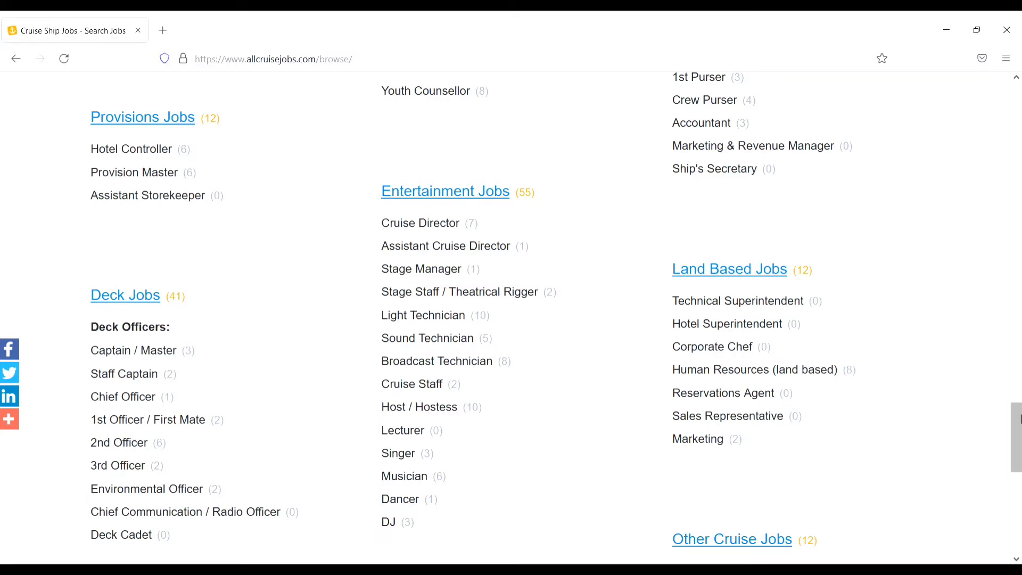
scroll(down, 3)
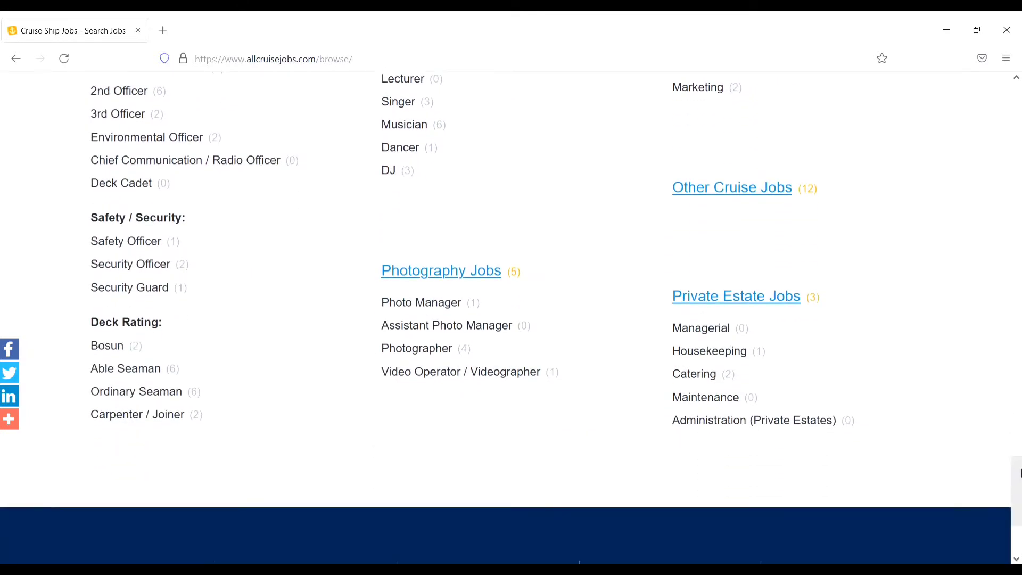
scroll(up, 3)
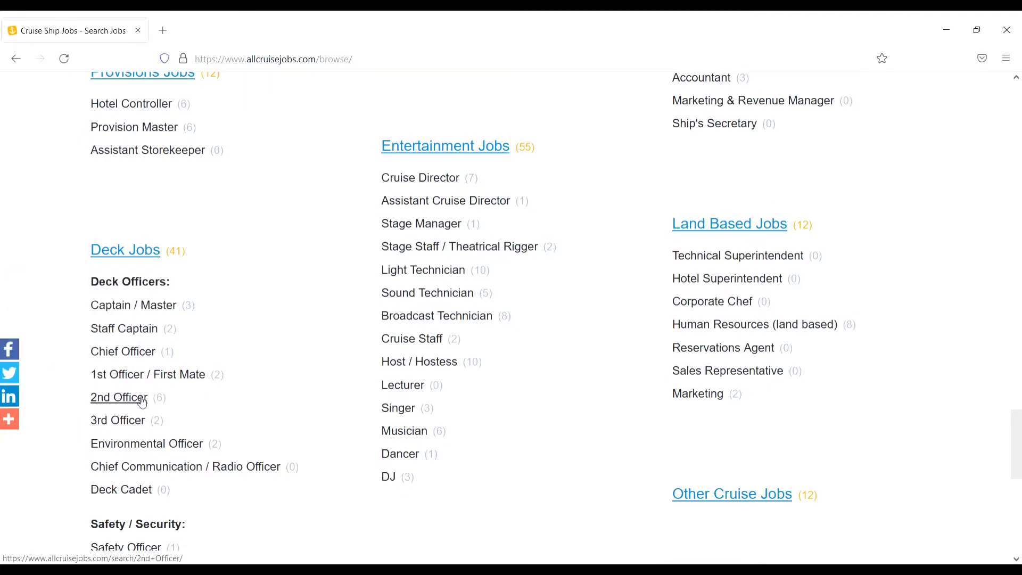
Step: Open the 2nd Officer results listing six jobs and scroll through the vacancies
click(118, 398)
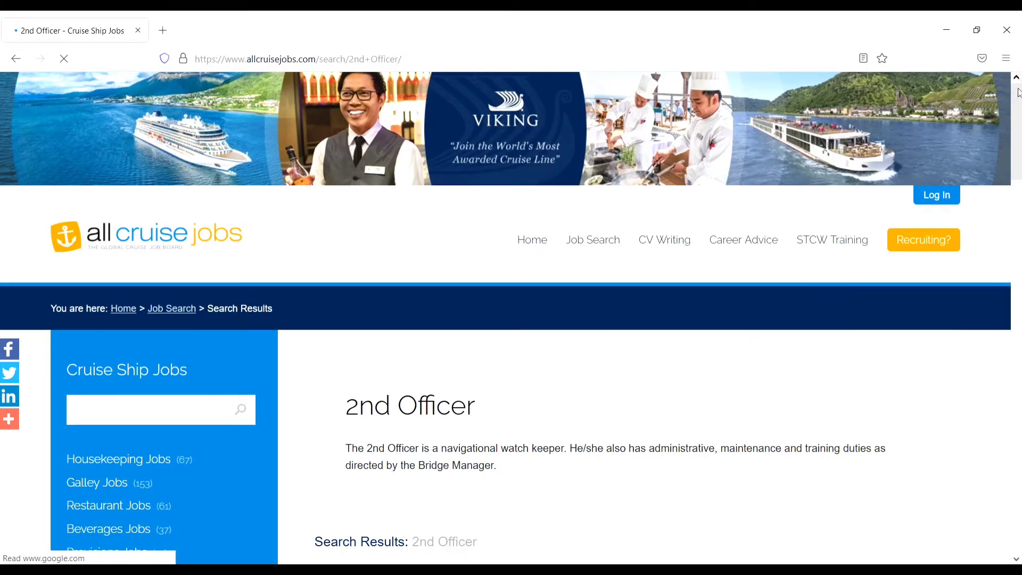
scroll(down, 3)
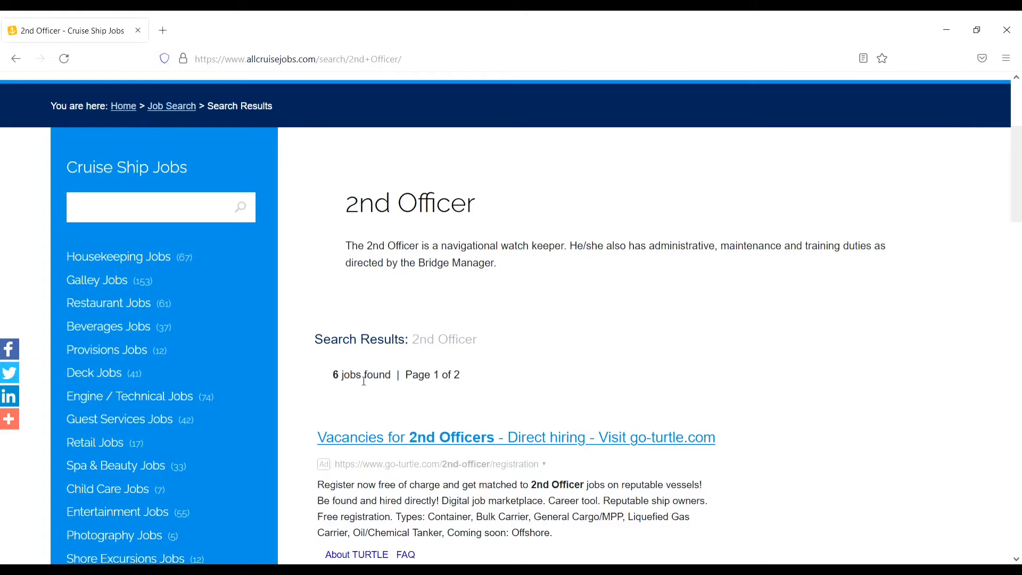
mouse_move(481, 385)
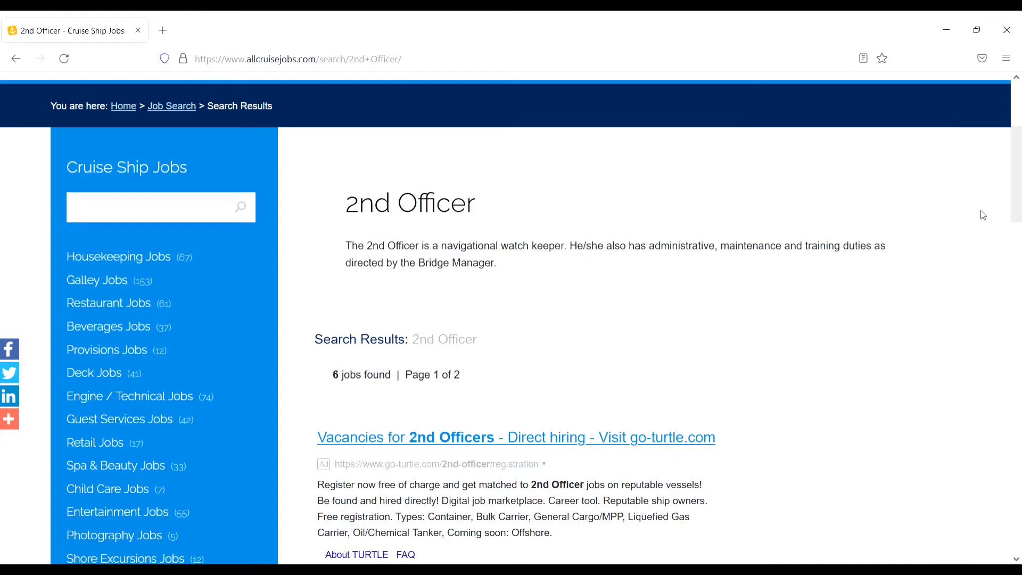
scroll(down, 3)
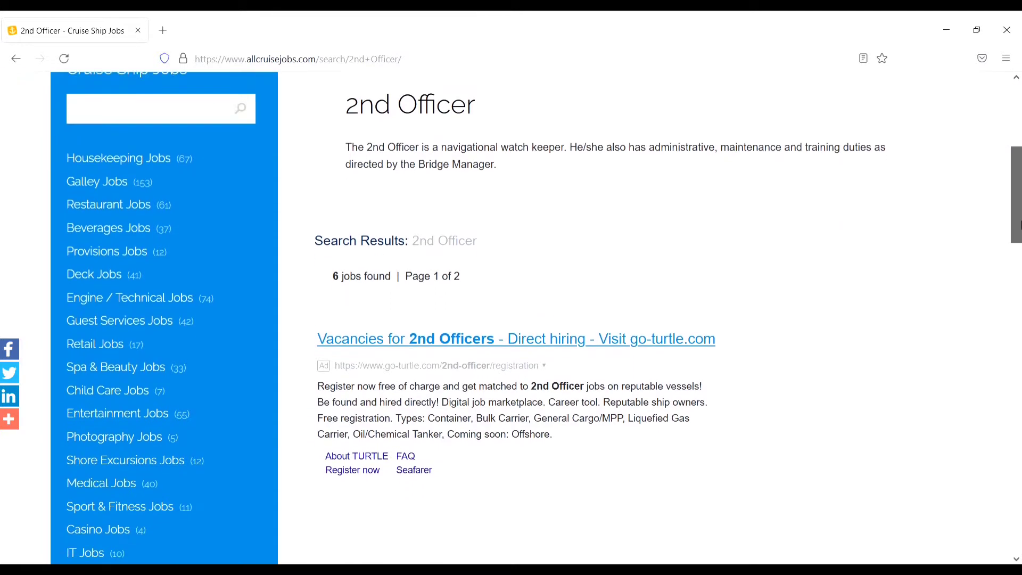
scroll(down, 3)
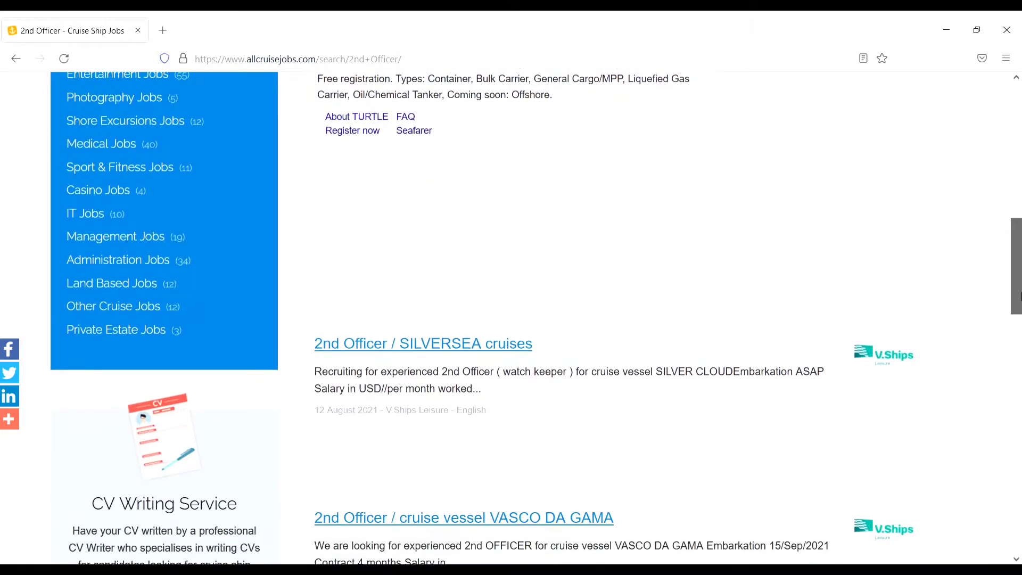
scroll(down, 3)
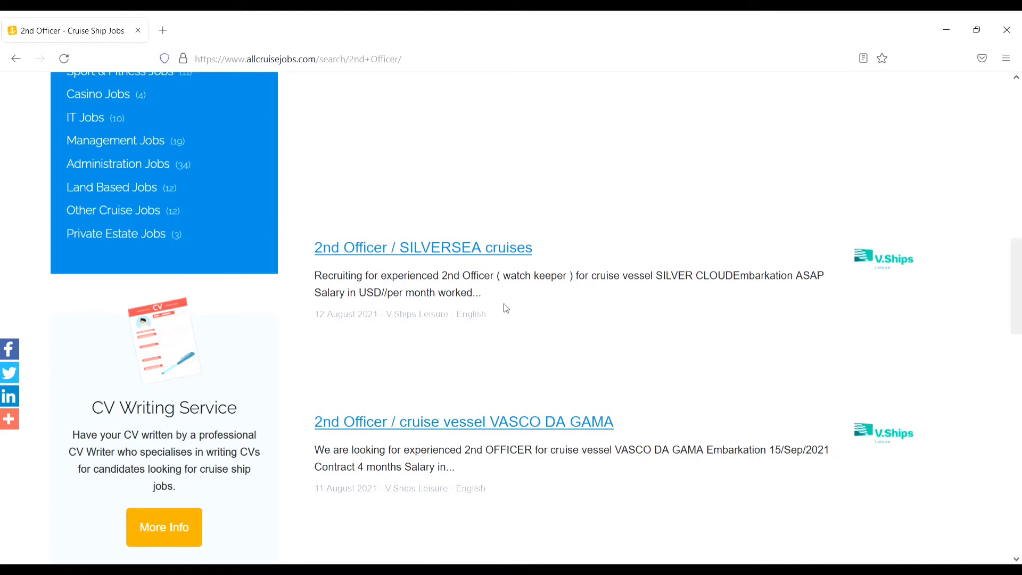
mouse_move(505, 435)
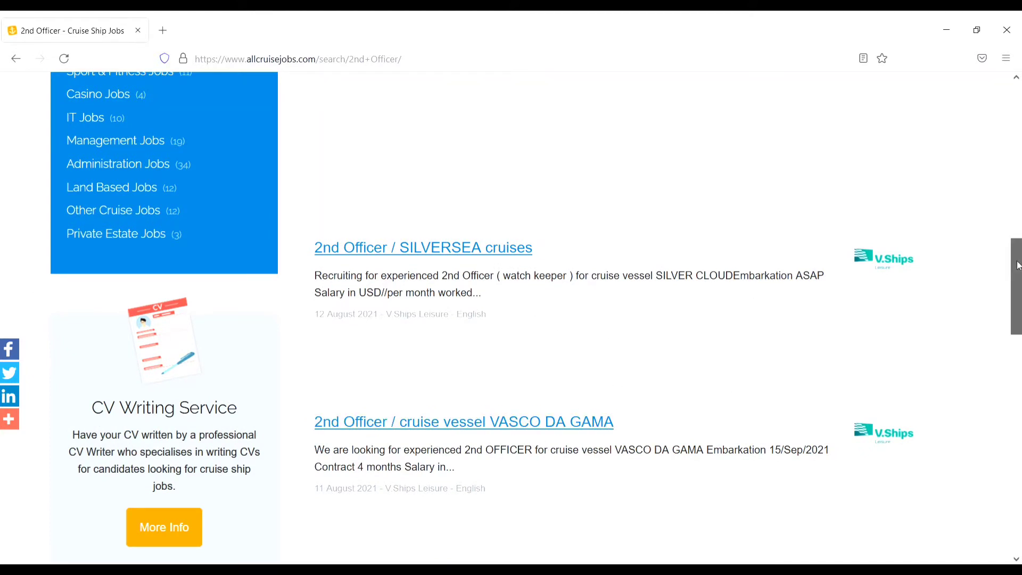
scroll(down, 3)
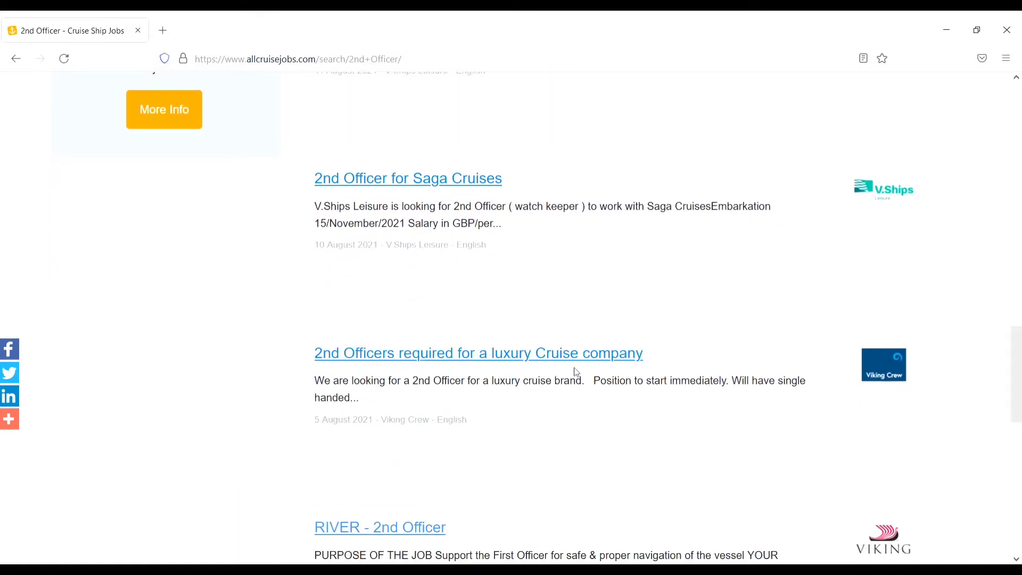
mouse_move(404, 507)
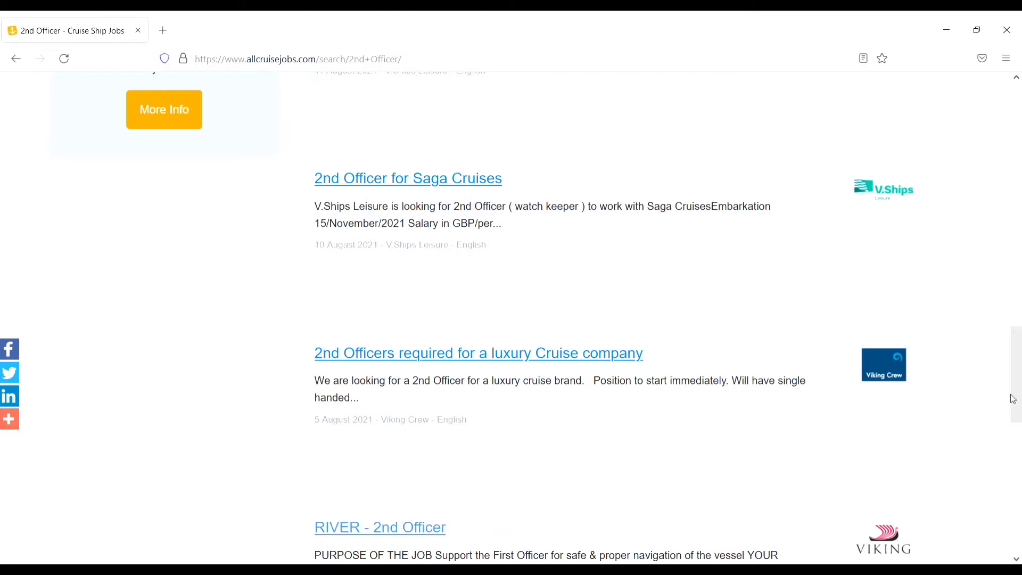
scroll(down, 3)
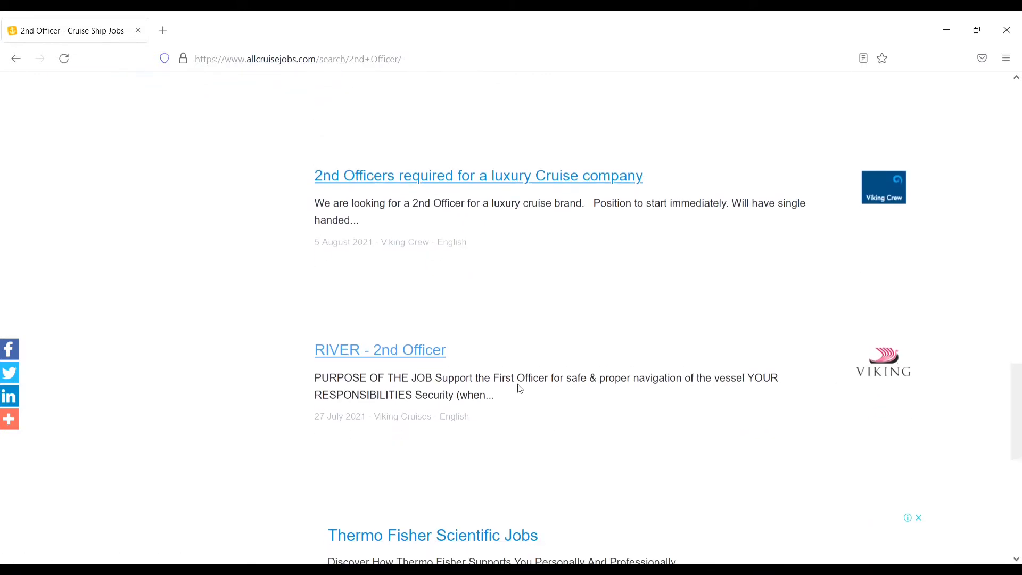
click(380, 349)
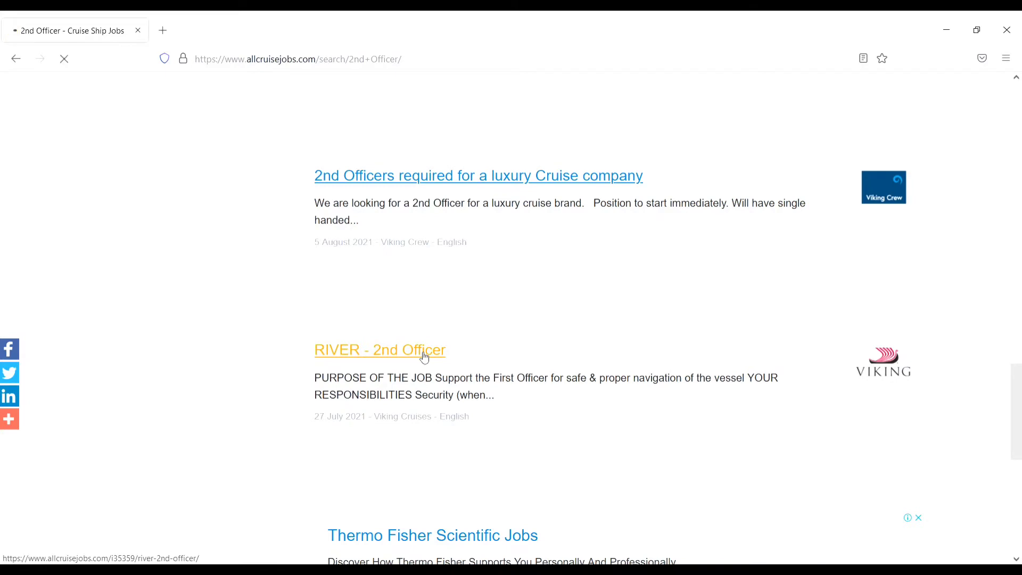
Step: Read the Viking Cruises RIVER - 2nd Officer job ad down to its APPLY button
click(379, 349)
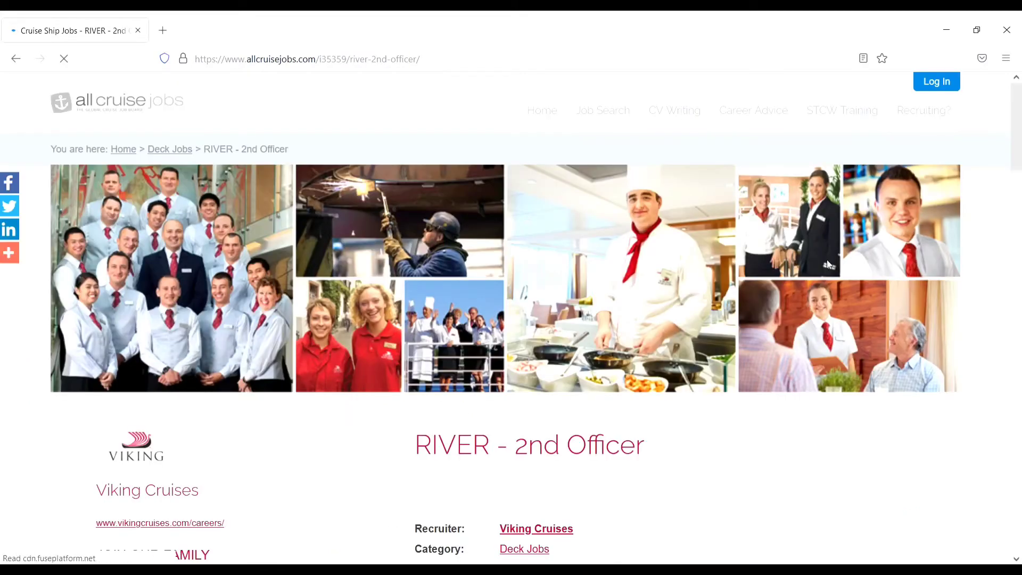
scroll(down, 3)
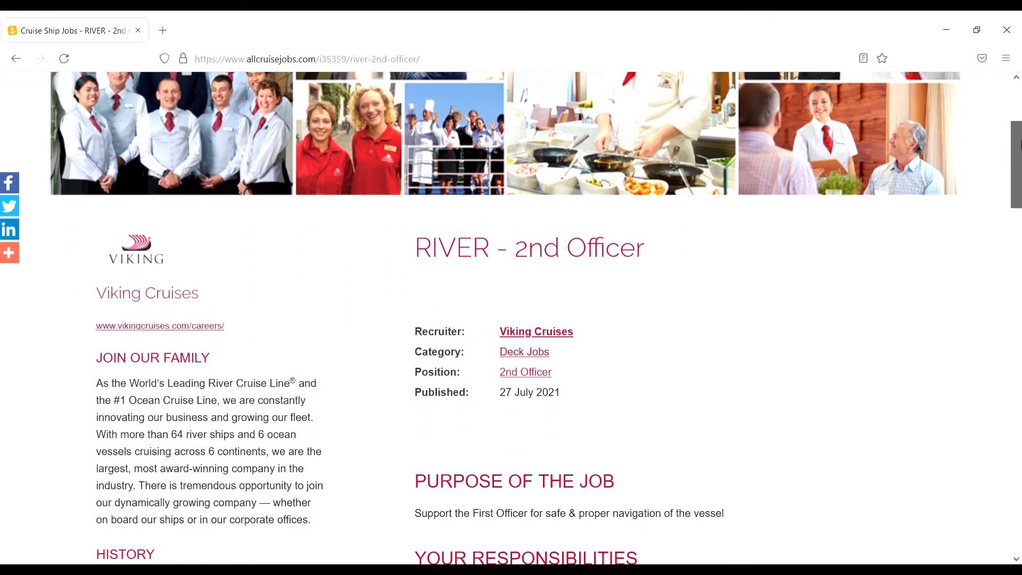
scroll(down, 3)
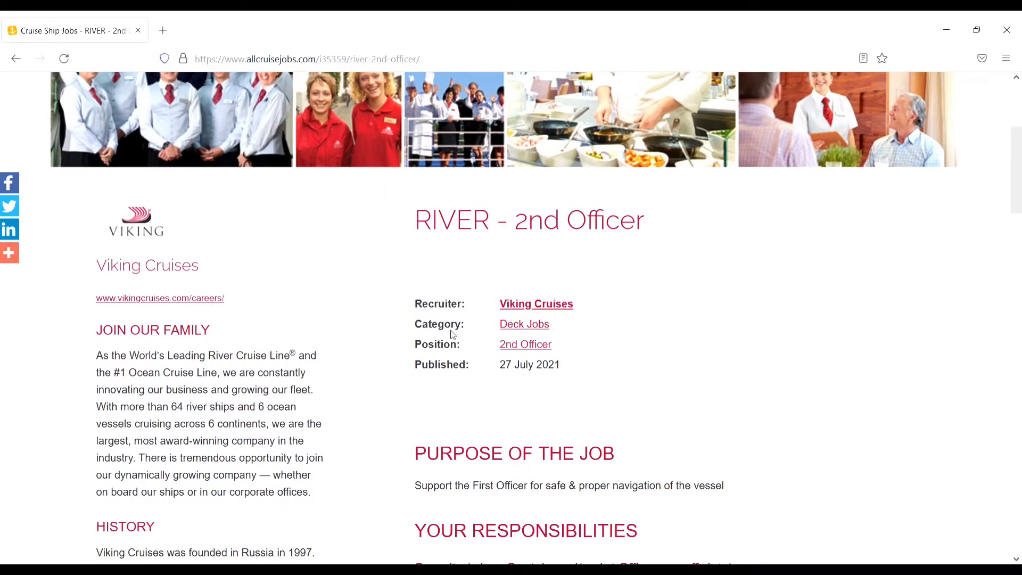
mouse_move(590, 397)
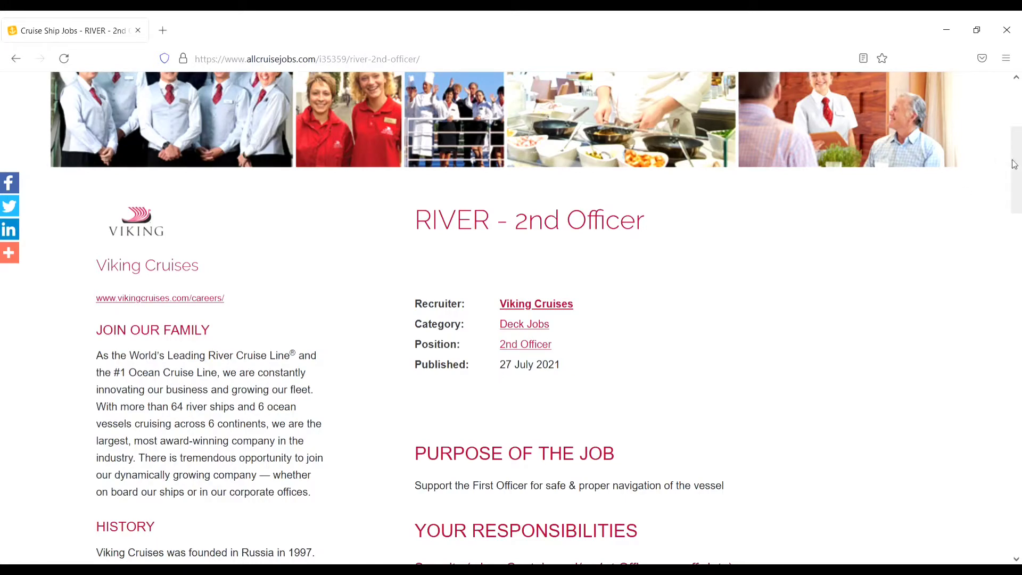
scroll(down, 3)
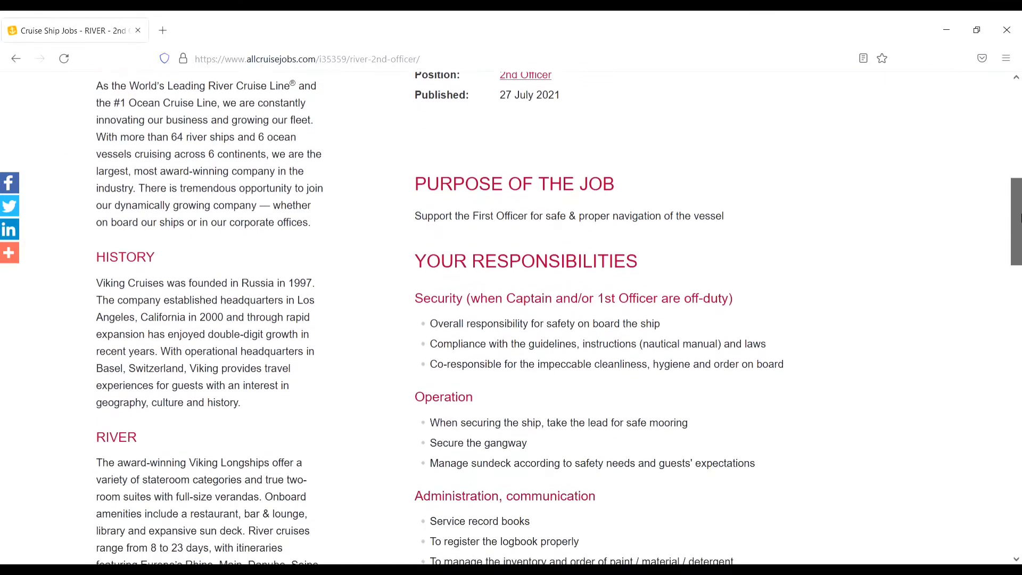
scroll(down, 3)
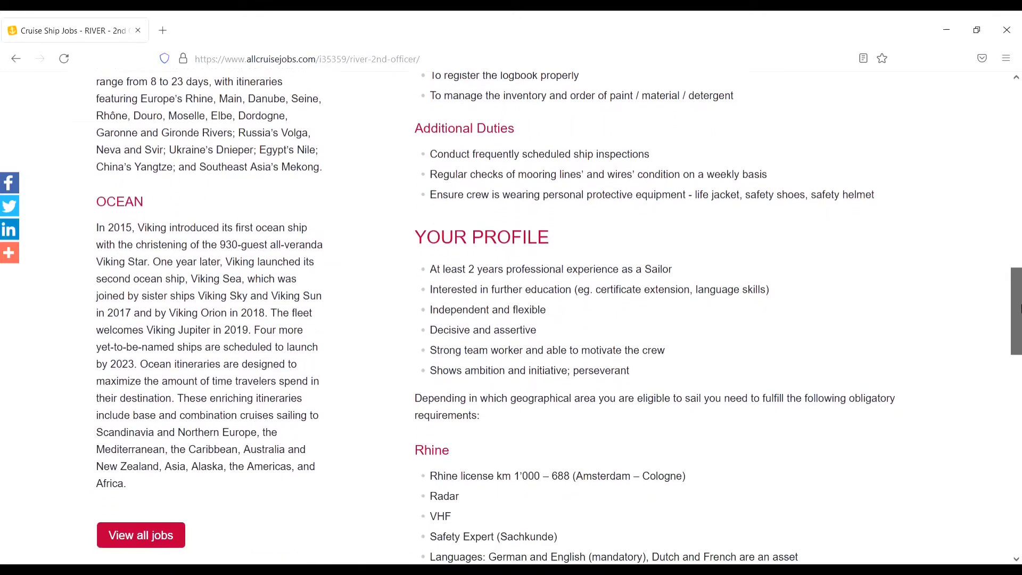
scroll(down, 3)
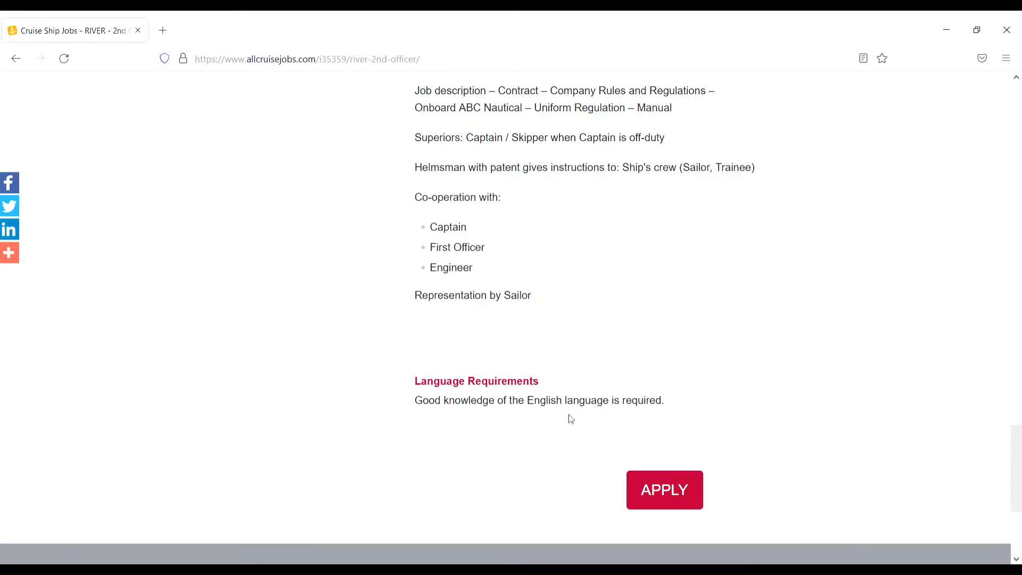
mouse_move(616, 423)
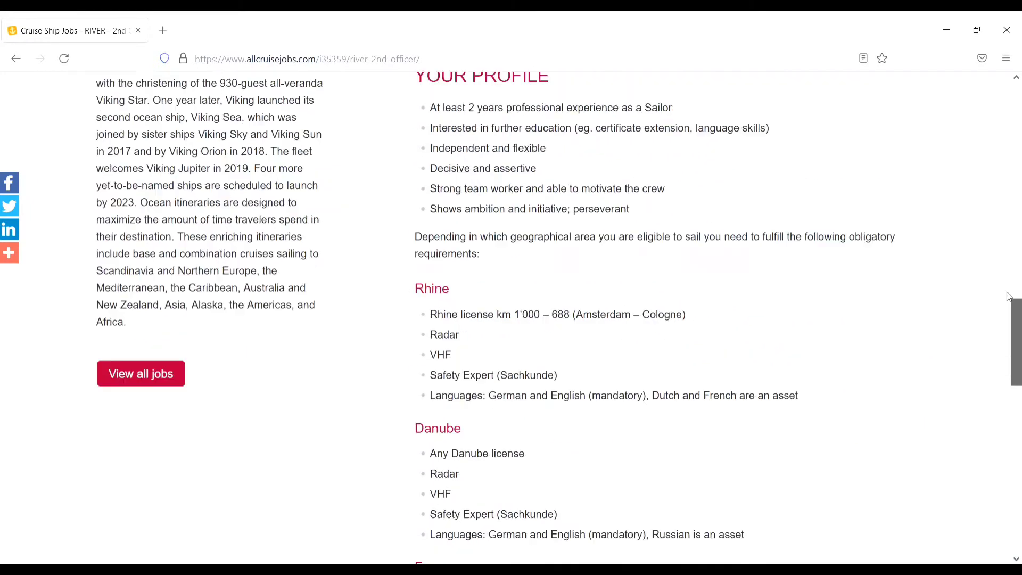
scroll(down, 3)
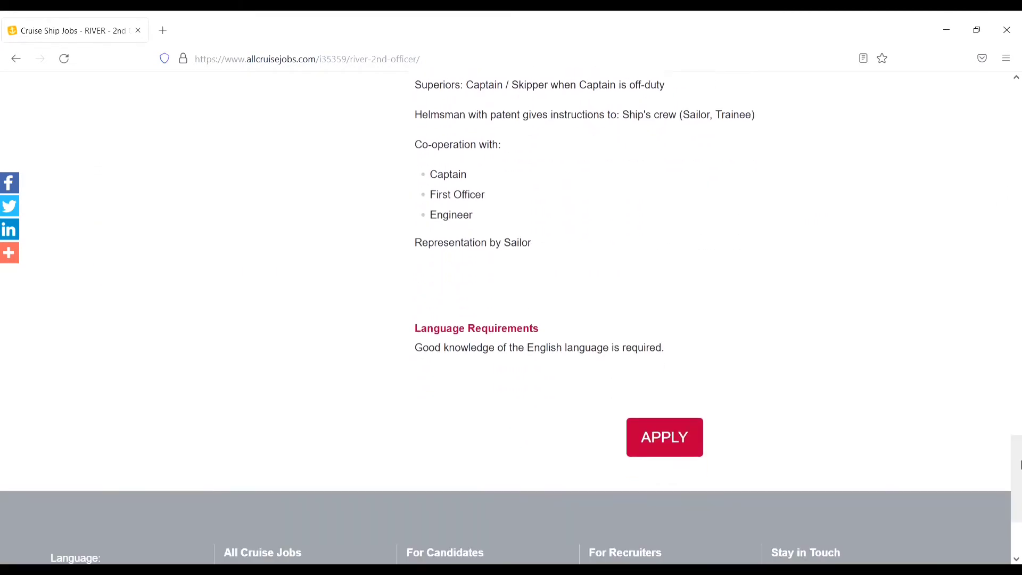
click(664, 436)
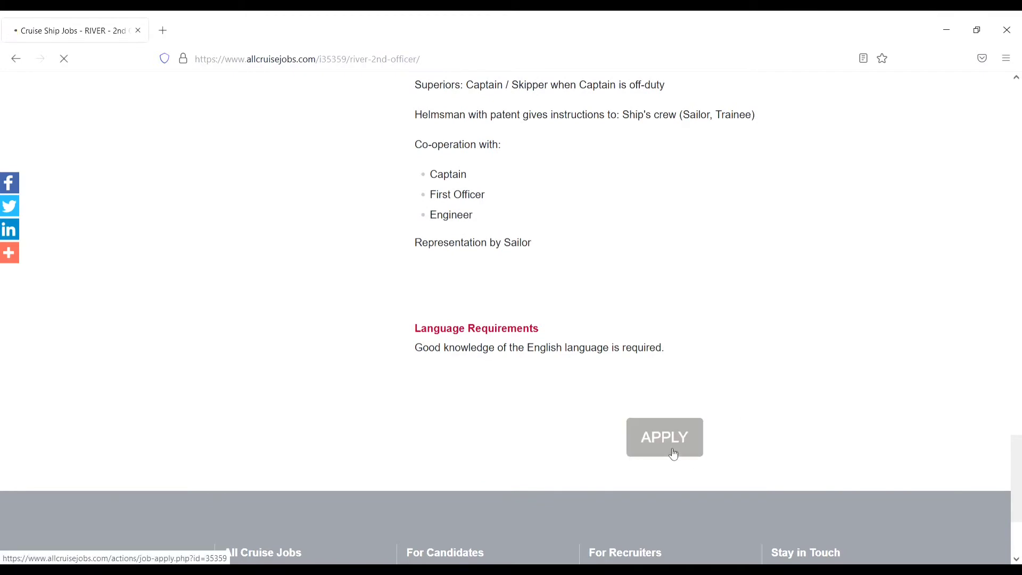
Step: Apply to the RIVER - 2nd Officer posting to reach the candidate login-register page
click(664, 436)
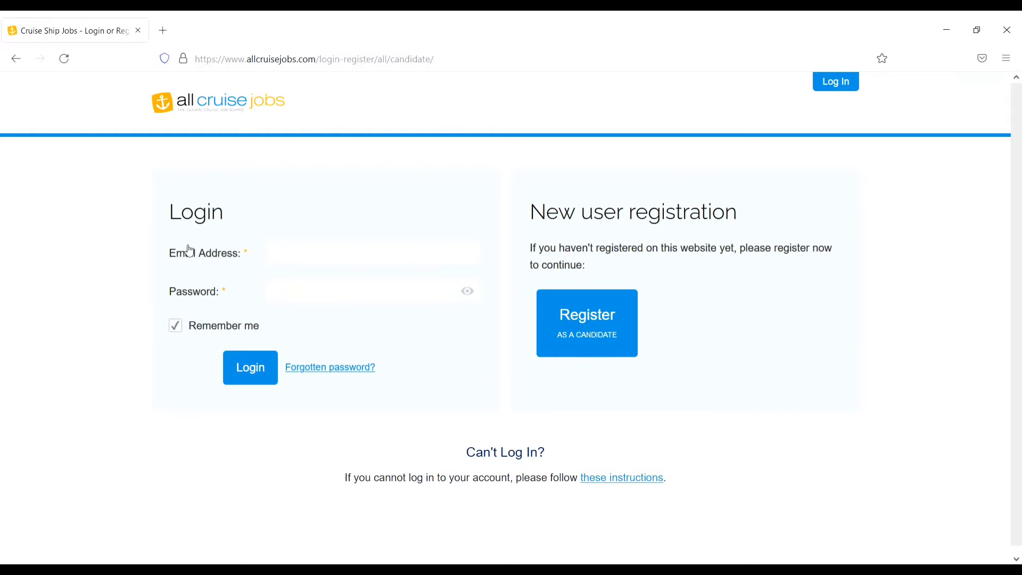
mouse_move(195, 254)
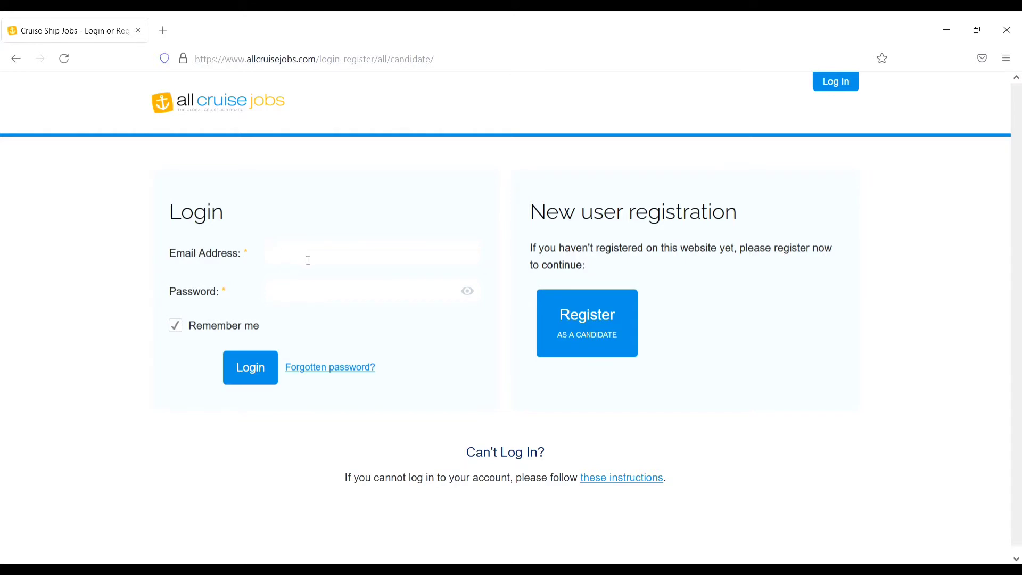
mouse_move(355, 320)
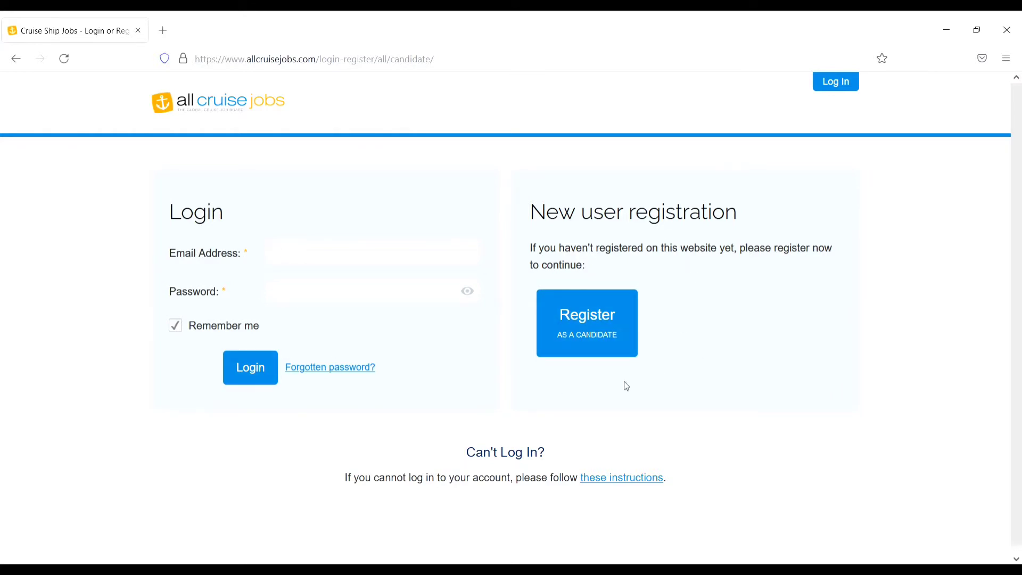
mouse_move(586, 324)
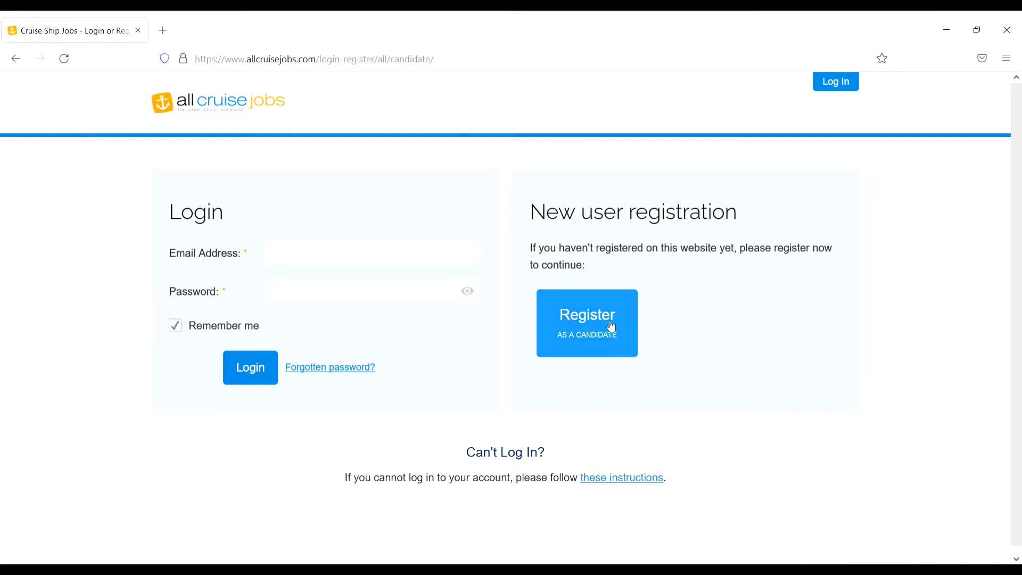
Step: Register as a new candidate and scroll the Candidate Profile form's CV upload
click(586, 323)
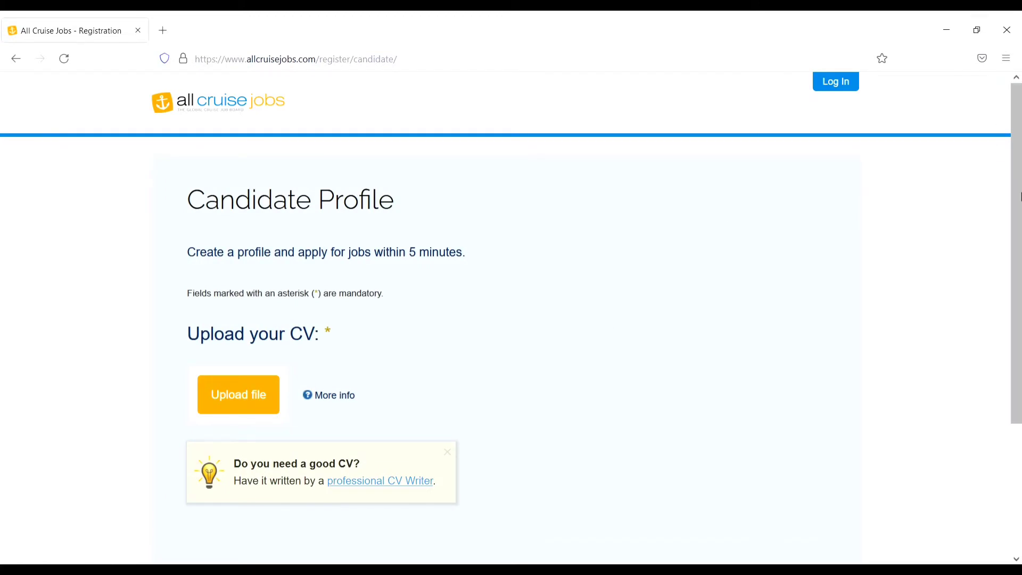
mouse_move(210, 243)
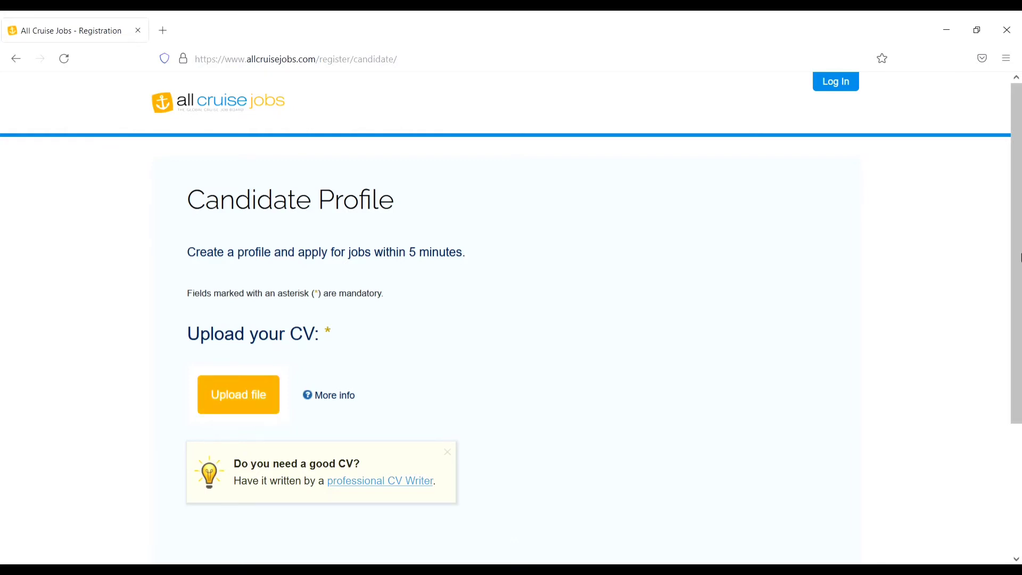
scroll(down, 3)
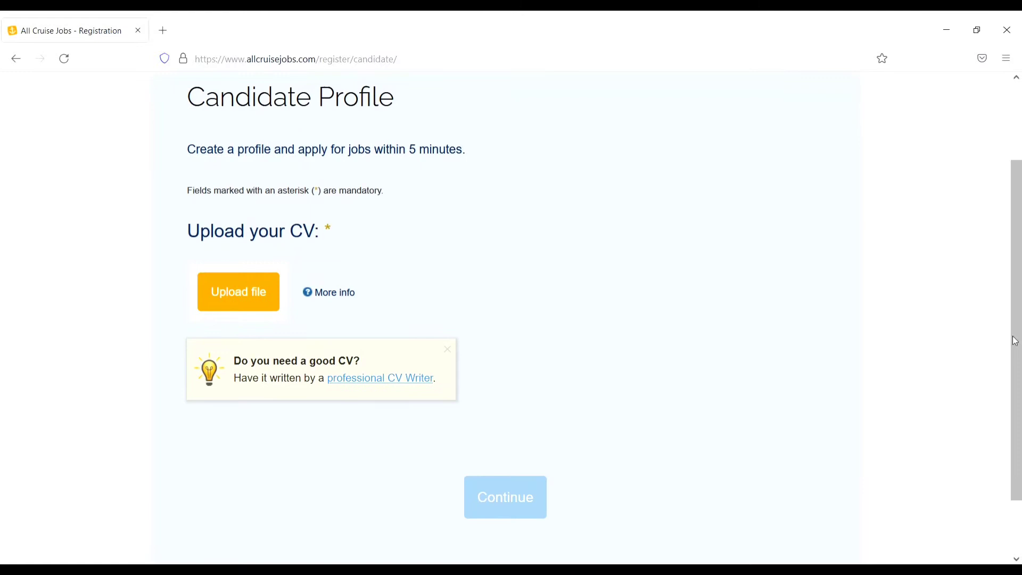
mouse_move(565, 493)
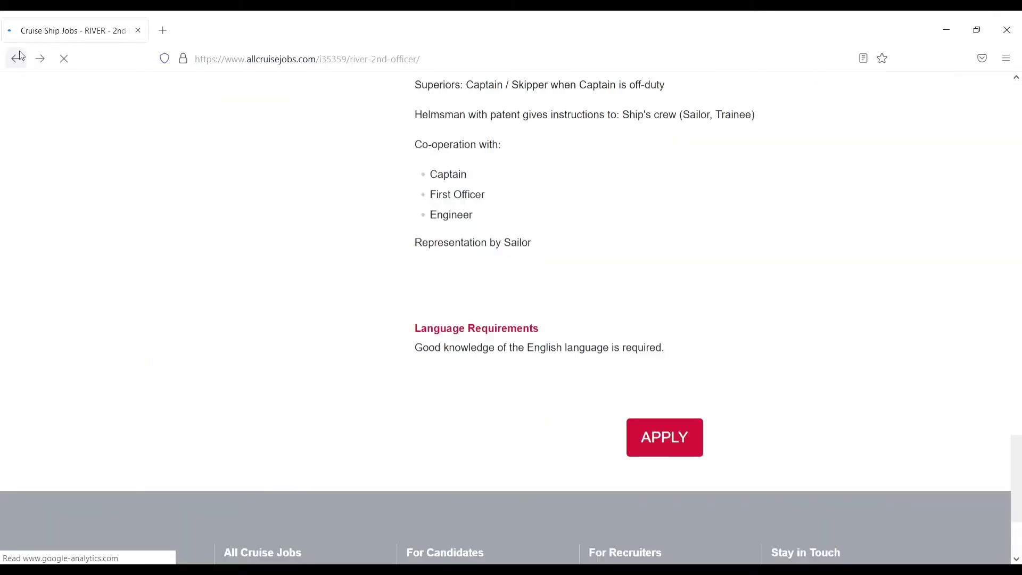
Step: Go back twice to the home page and open the CV Writing service
click(15, 58)
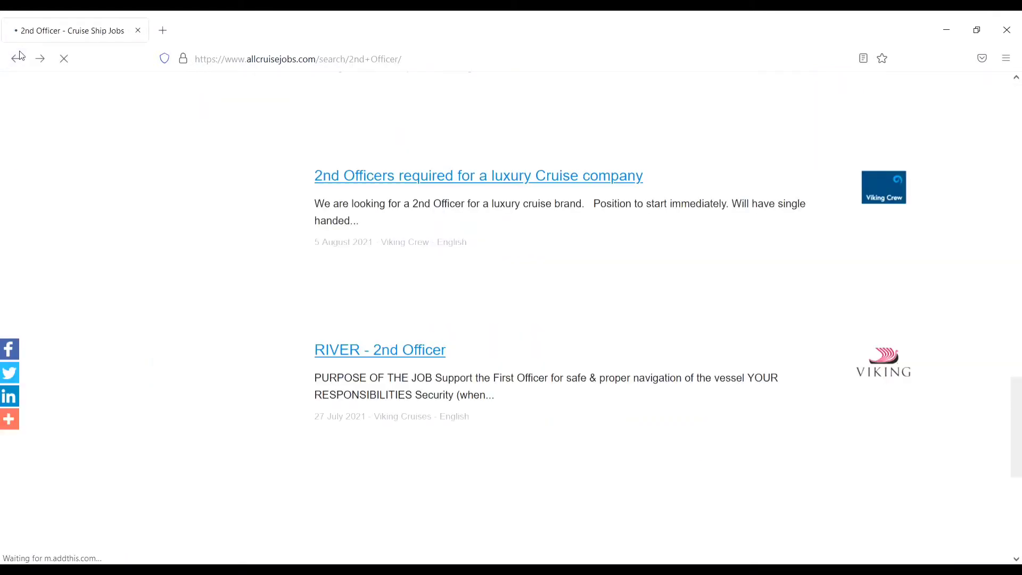
click(18, 58)
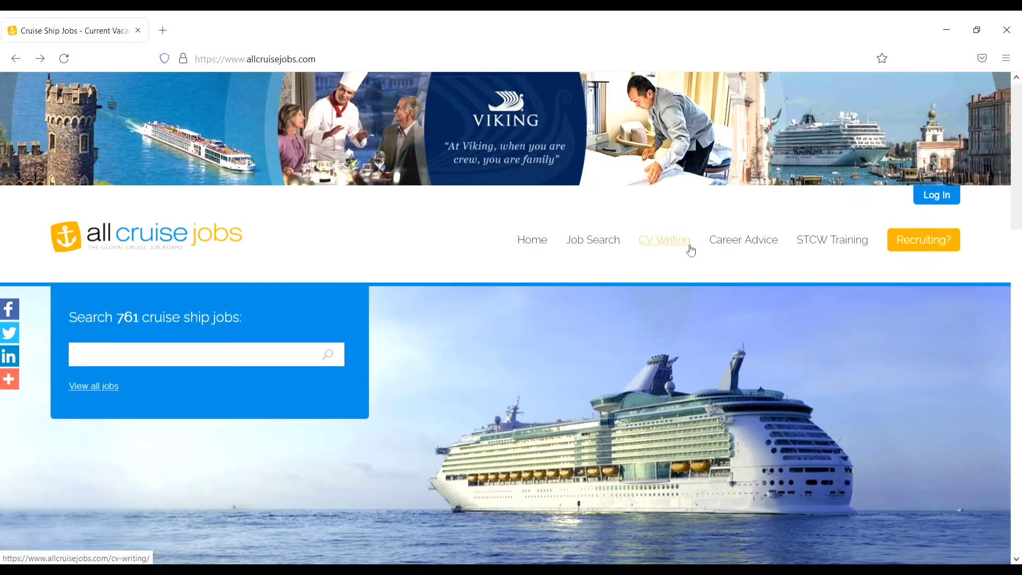
click(665, 239)
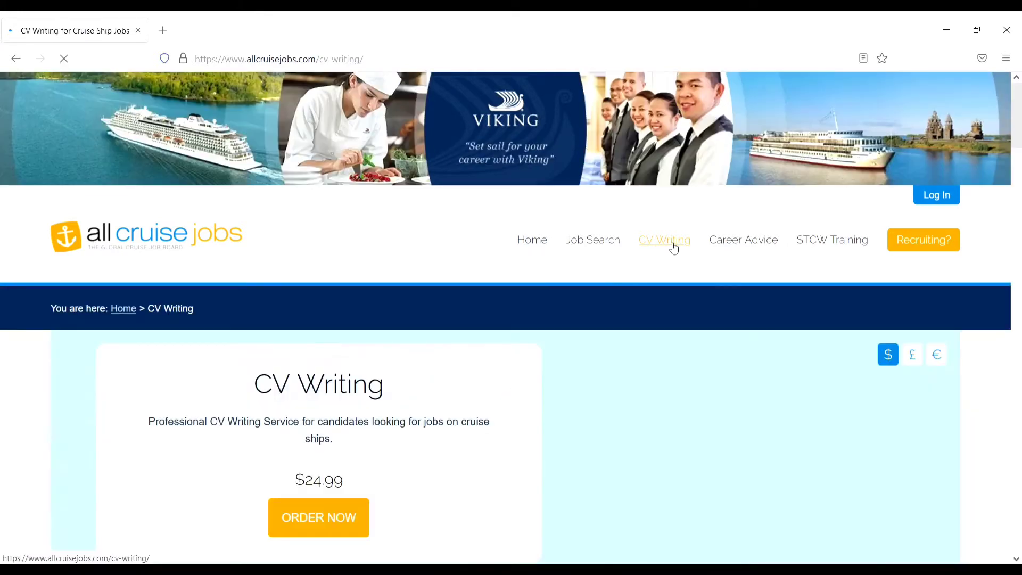
click(664, 239)
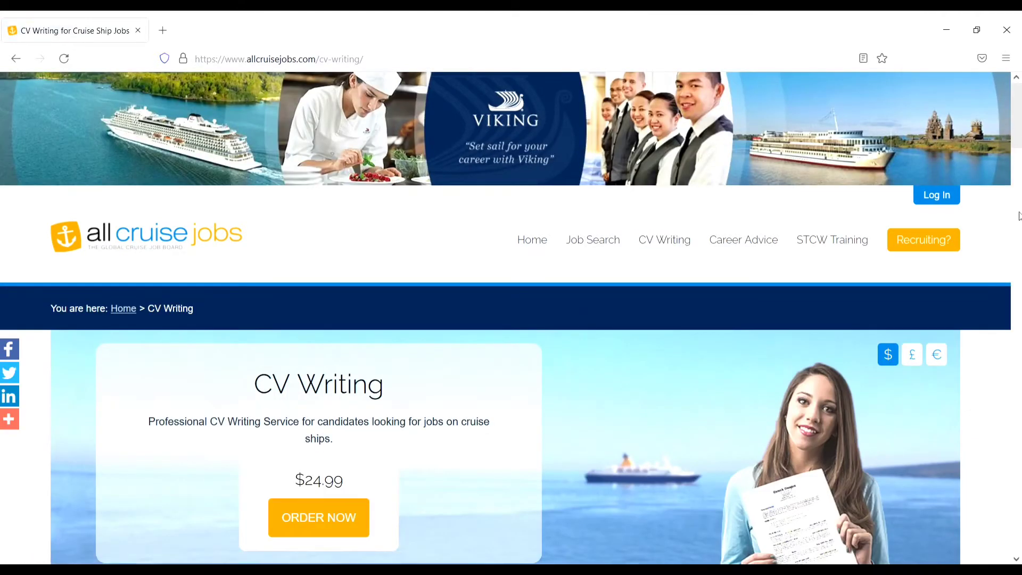
scroll(down, 3)
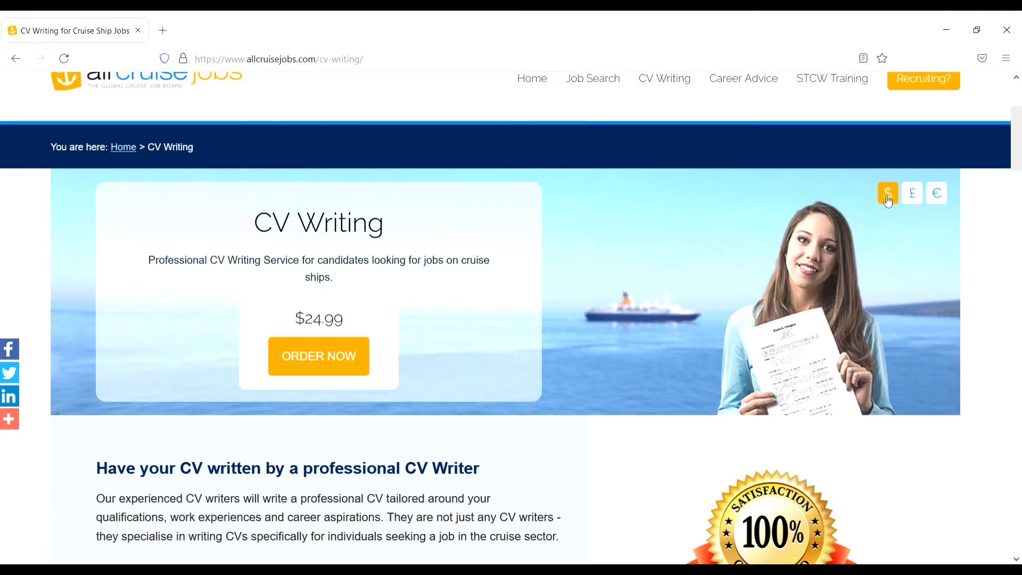
scroll(down, 3)
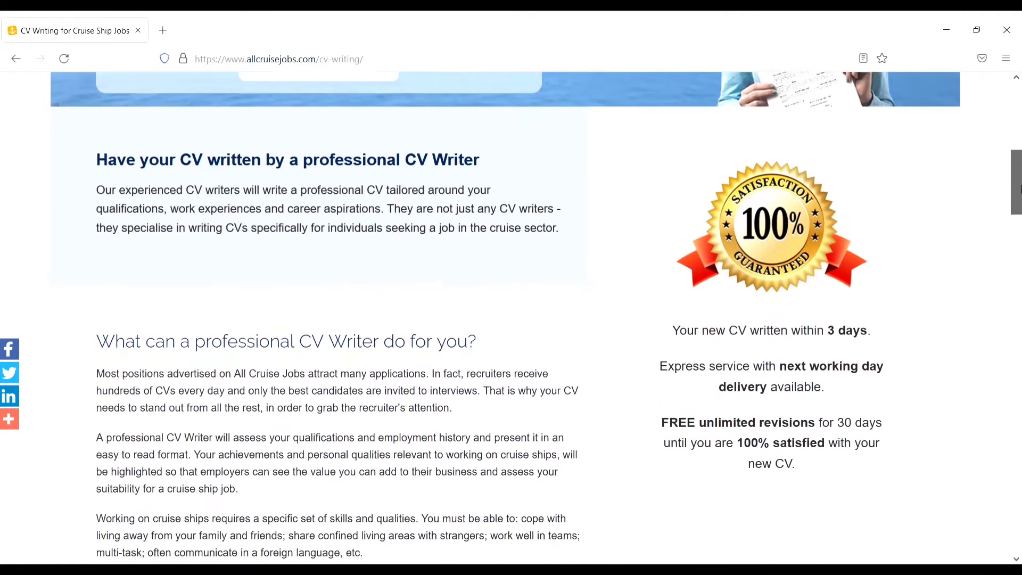
scroll(down, 3)
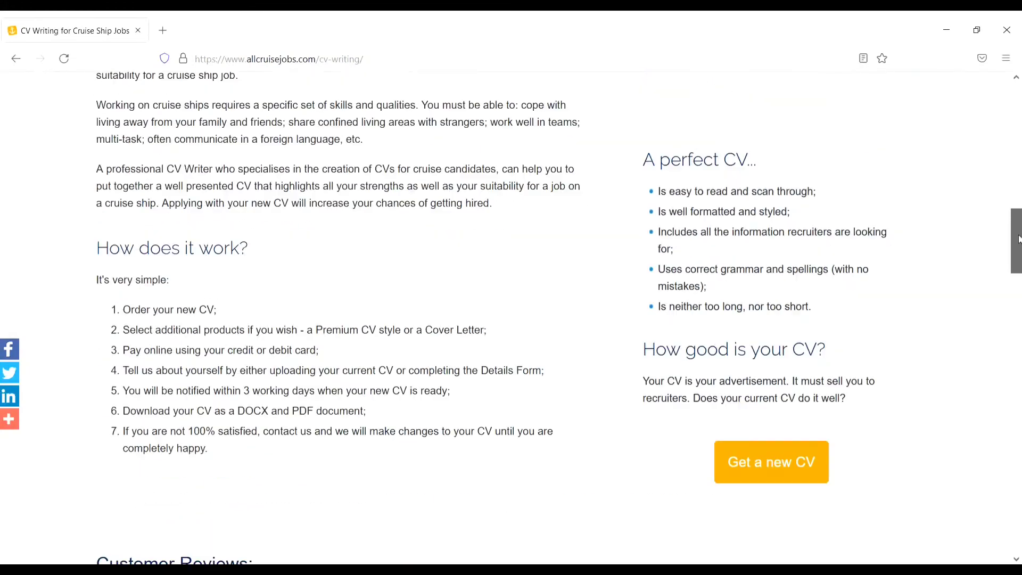
scroll(up, 3)
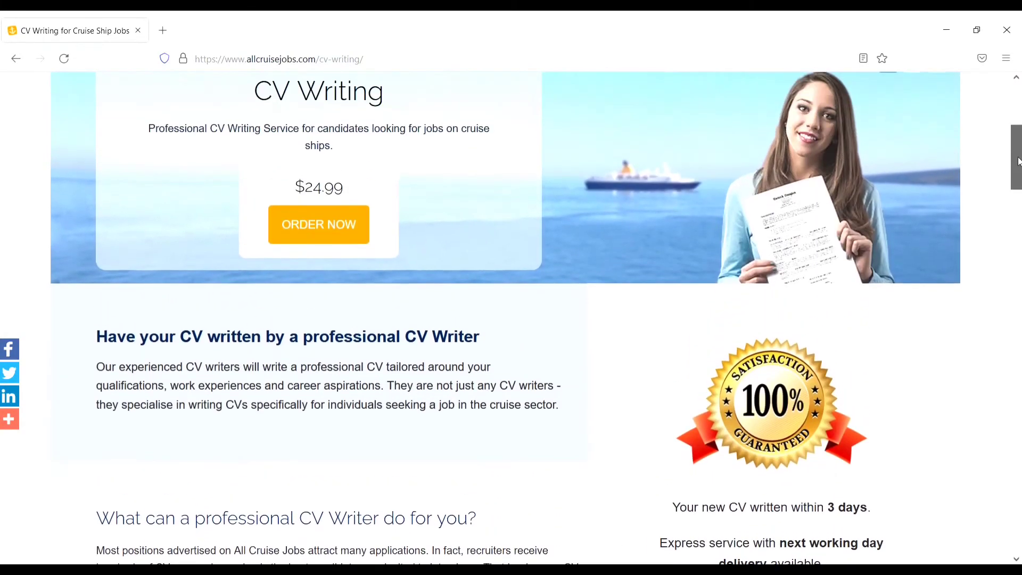
scroll(up, 3)
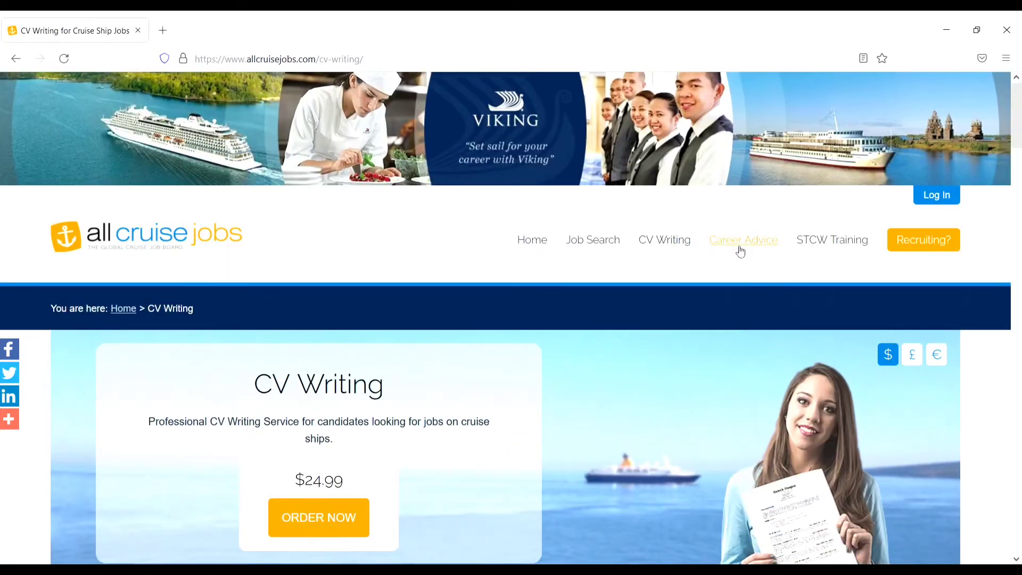
Step: Browse the Career Advice page's topics, then move on to STCW Training
click(742, 239)
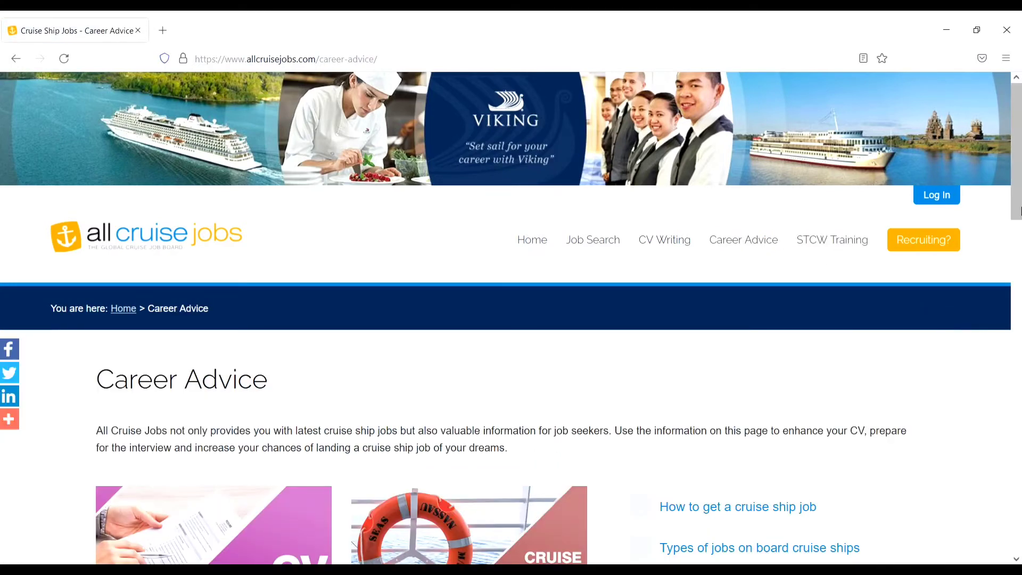
scroll(down, 3)
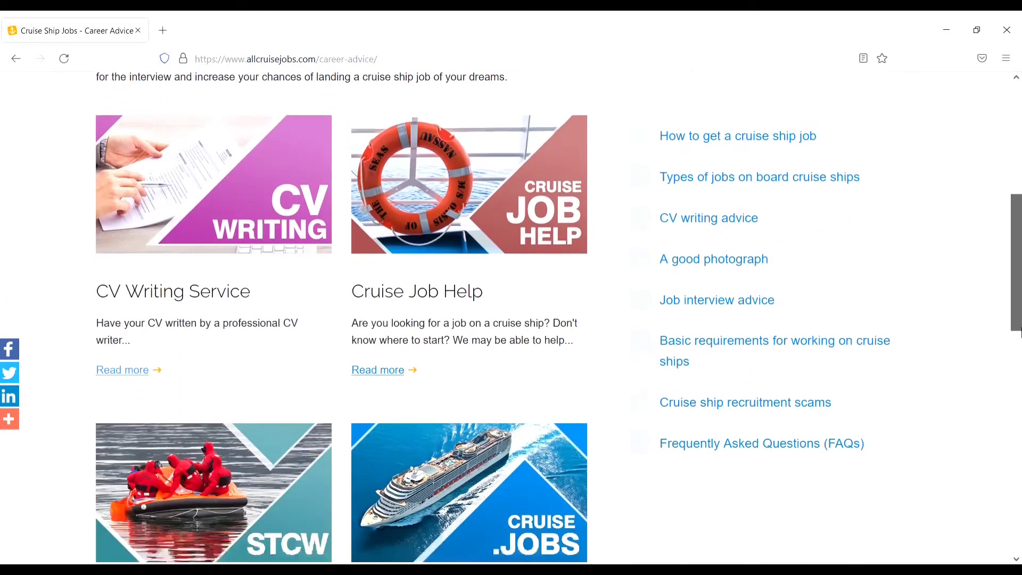
scroll(up, 3)
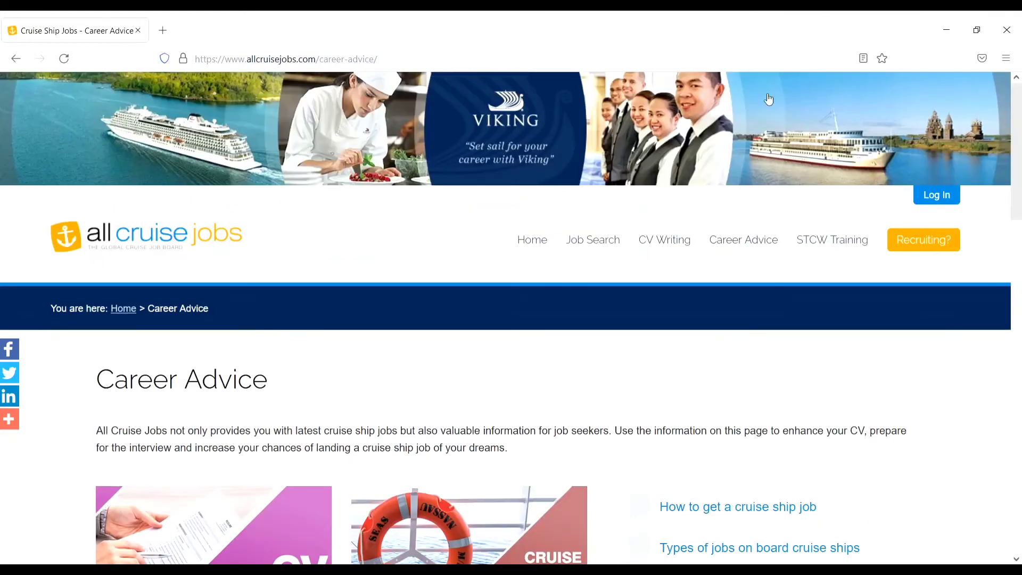
click(832, 239)
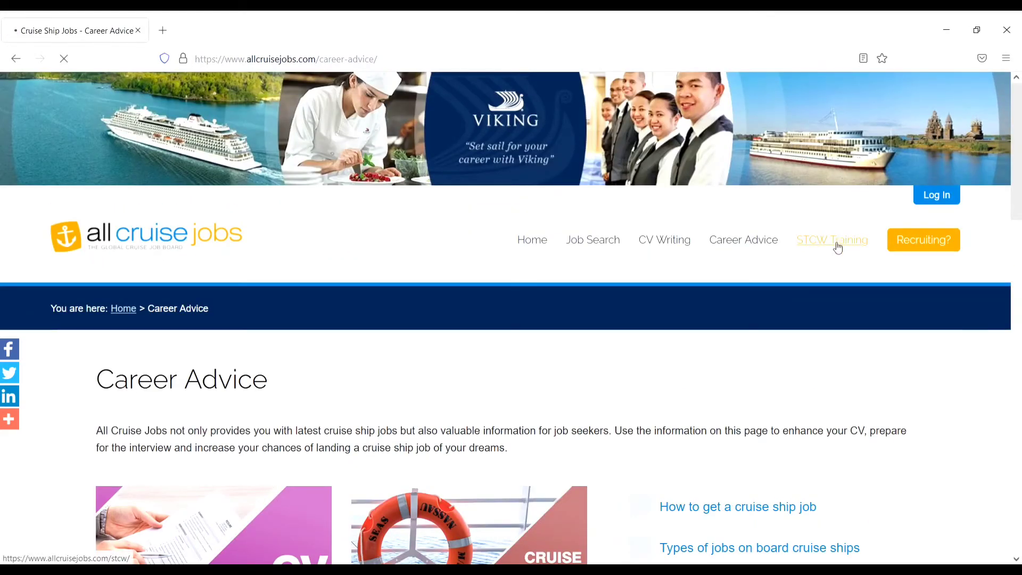
Step: Search STCW courses for Elementary First Aid in Estonia
click(831, 239)
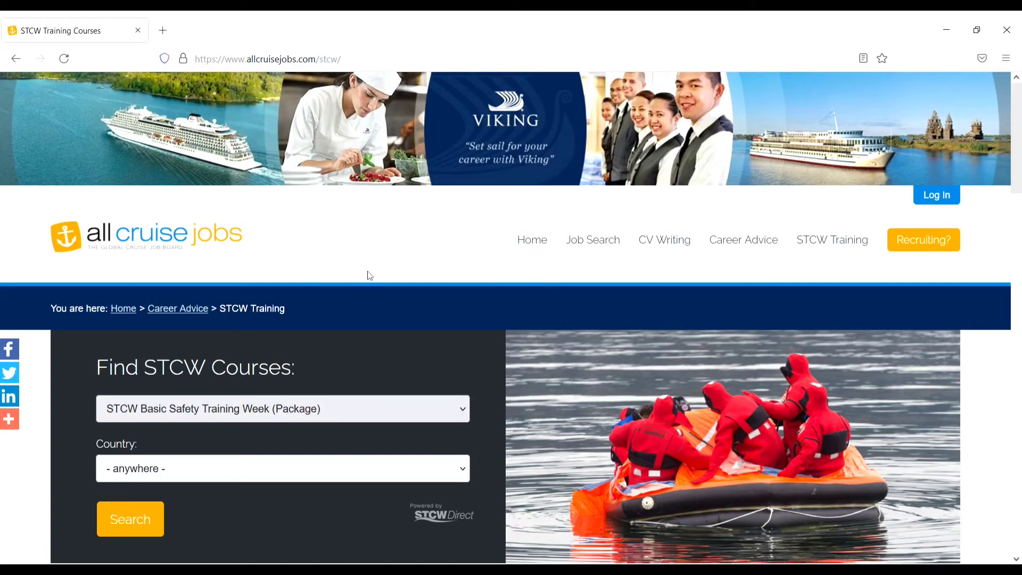
click(282, 408)
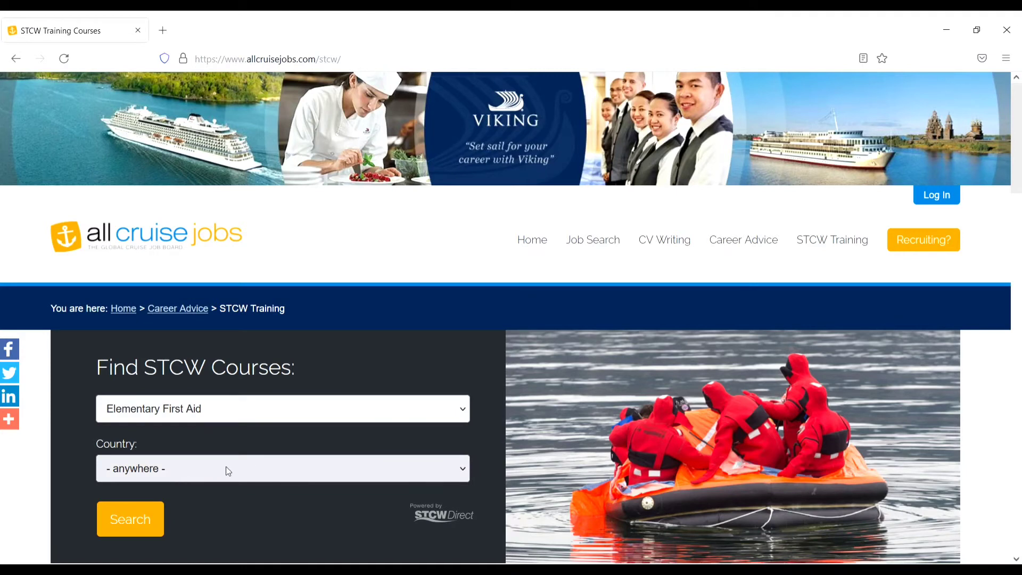
mouse_move(491, 472)
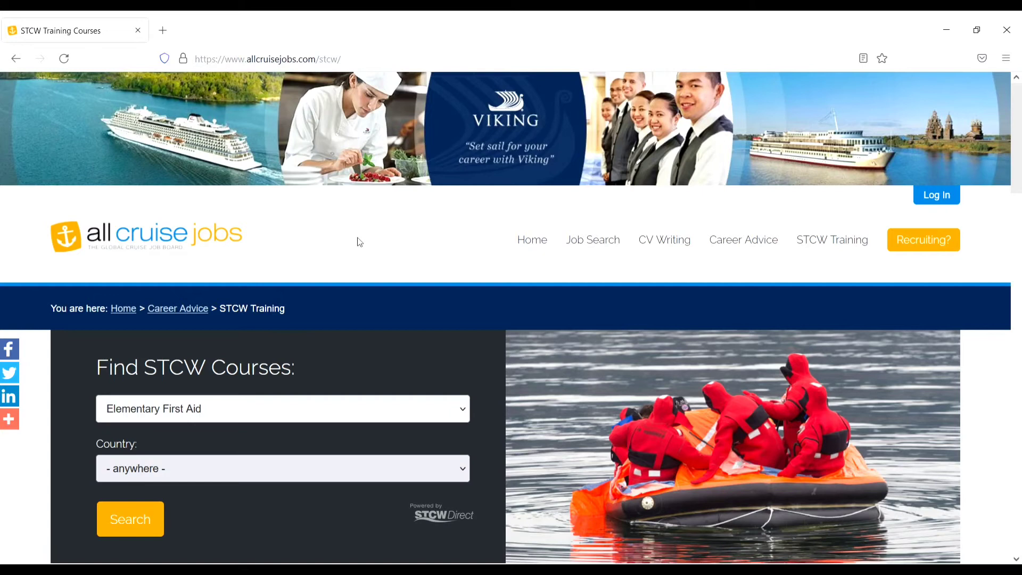
mouse_move(336, 259)
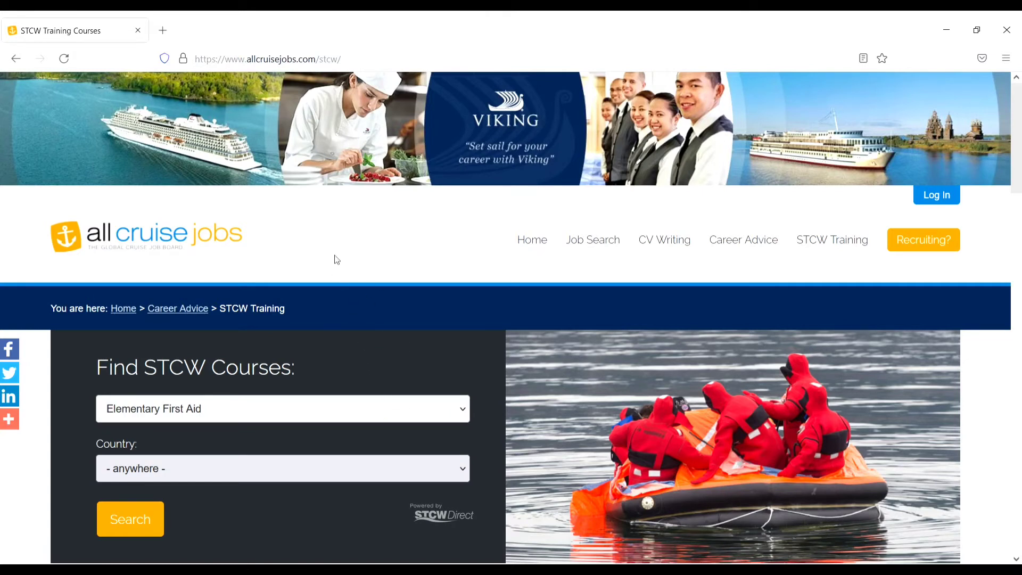
click(282, 468)
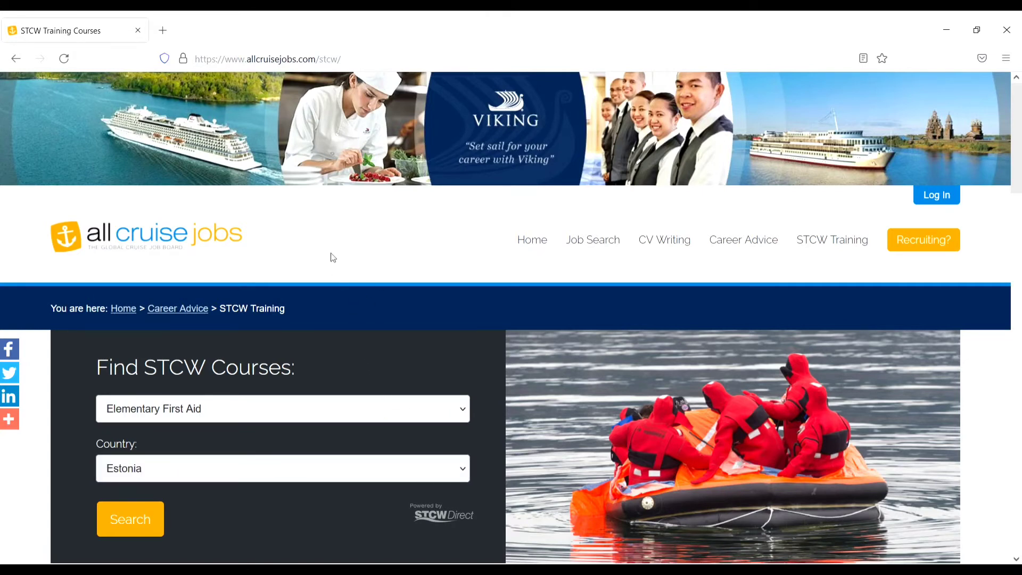
mouse_move(204, 518)
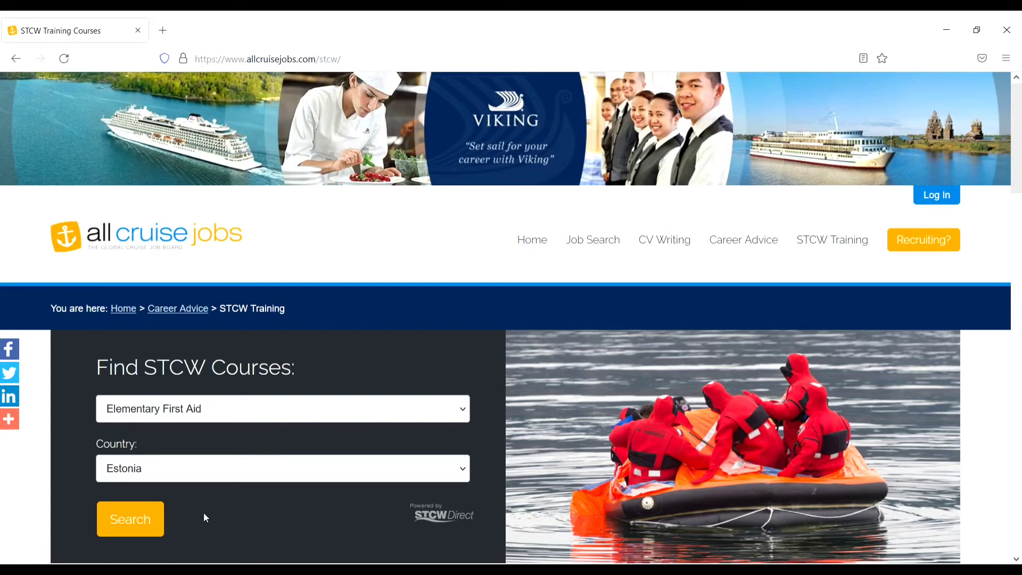
click(130, 519)
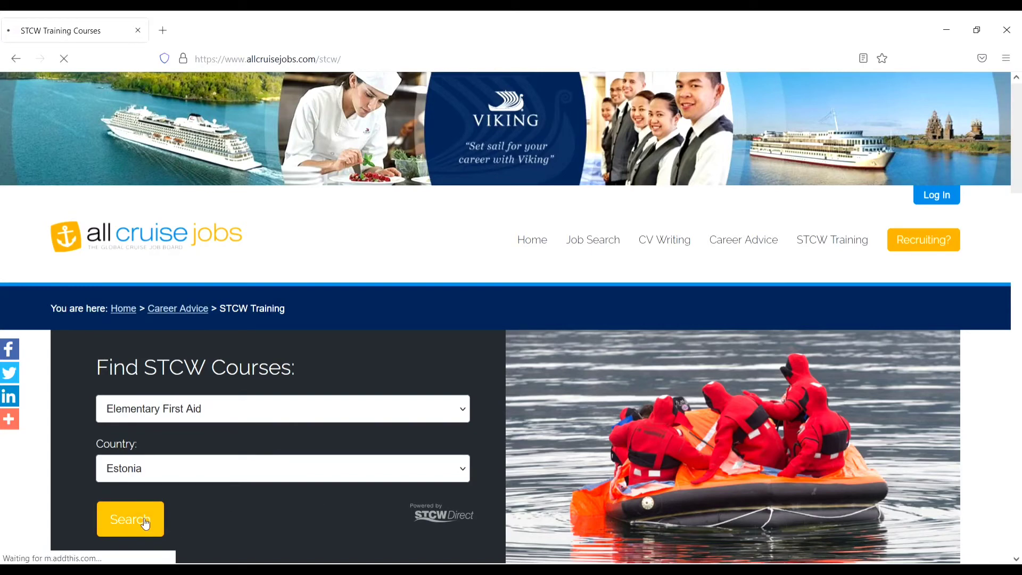
Step: Pick Estonia as the country and scroll through its two Elementary First Aid courses
click(130, 519)
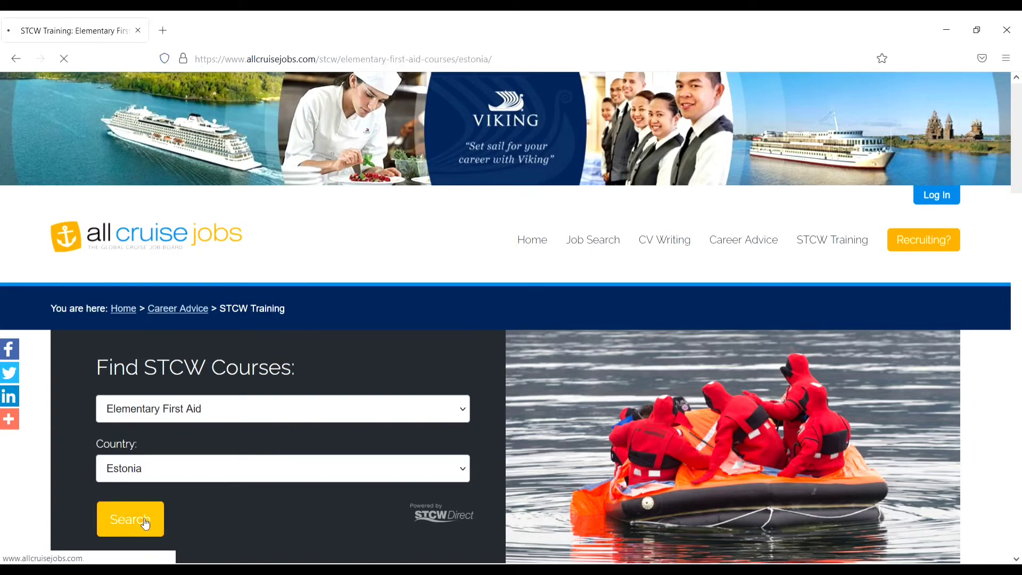
click(130, 519)
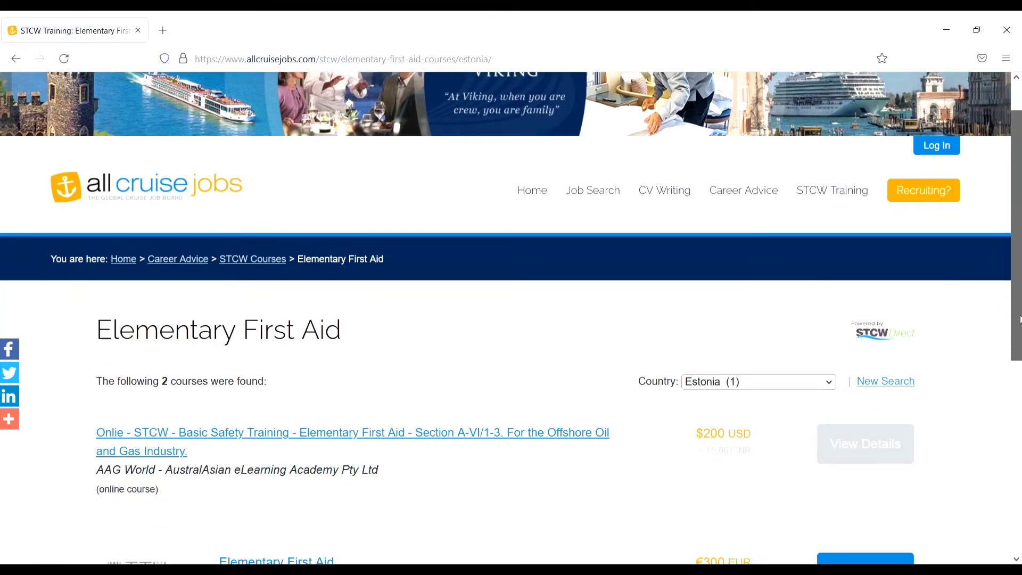
scroll(down, 3)
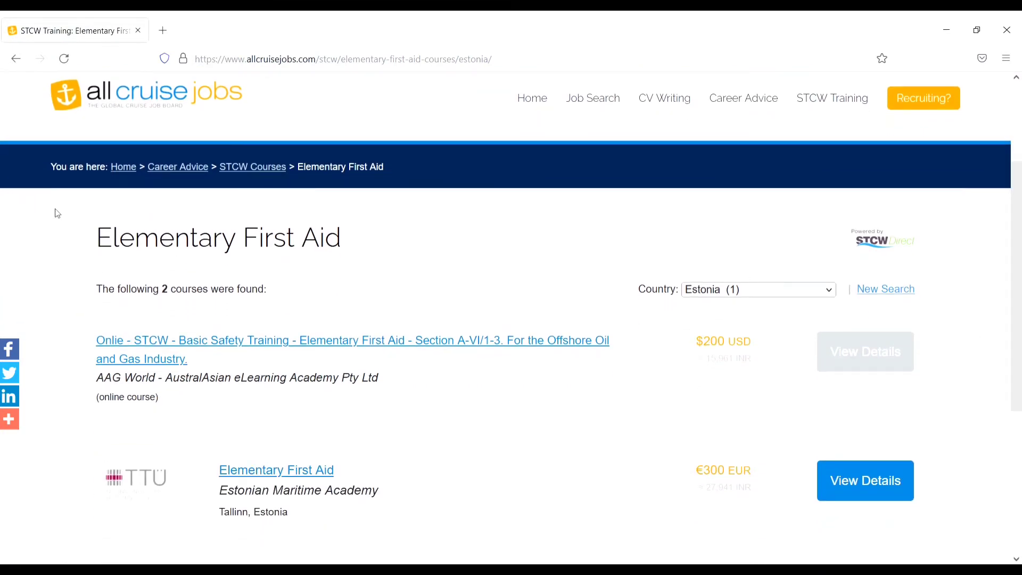
mouse_move(781, 333)
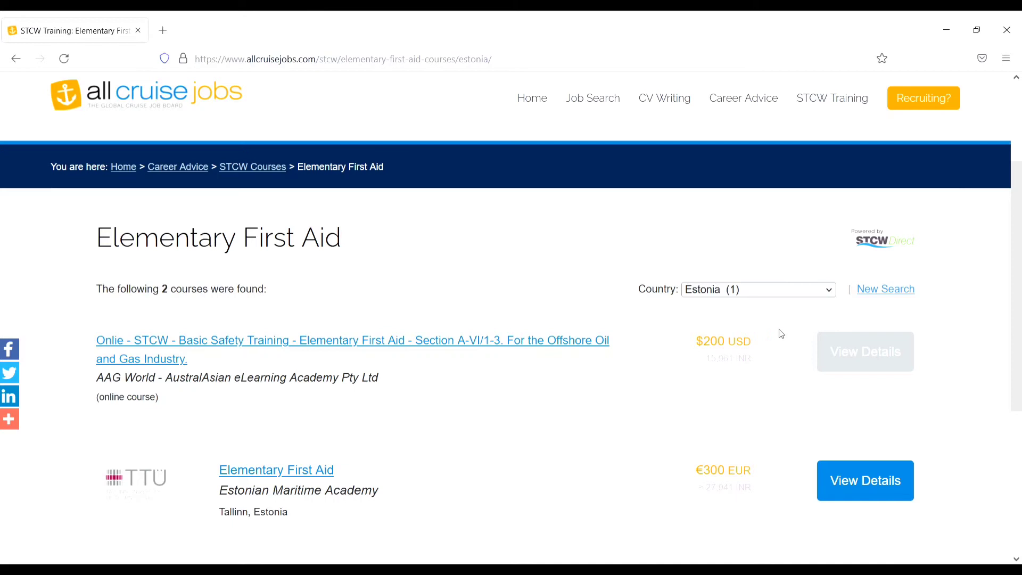
mouse_move(805, 447)
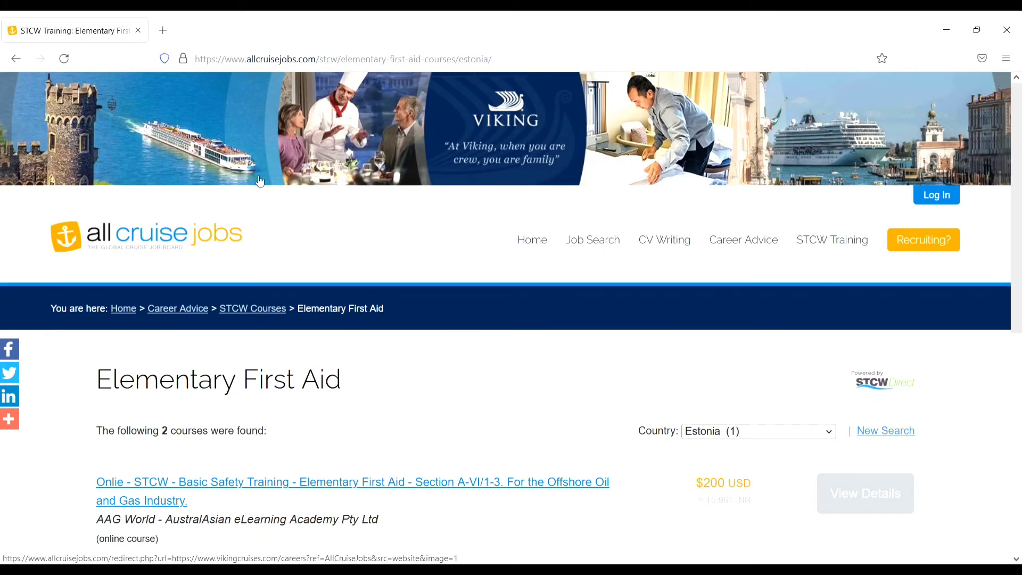
mouse_move(533, 239)
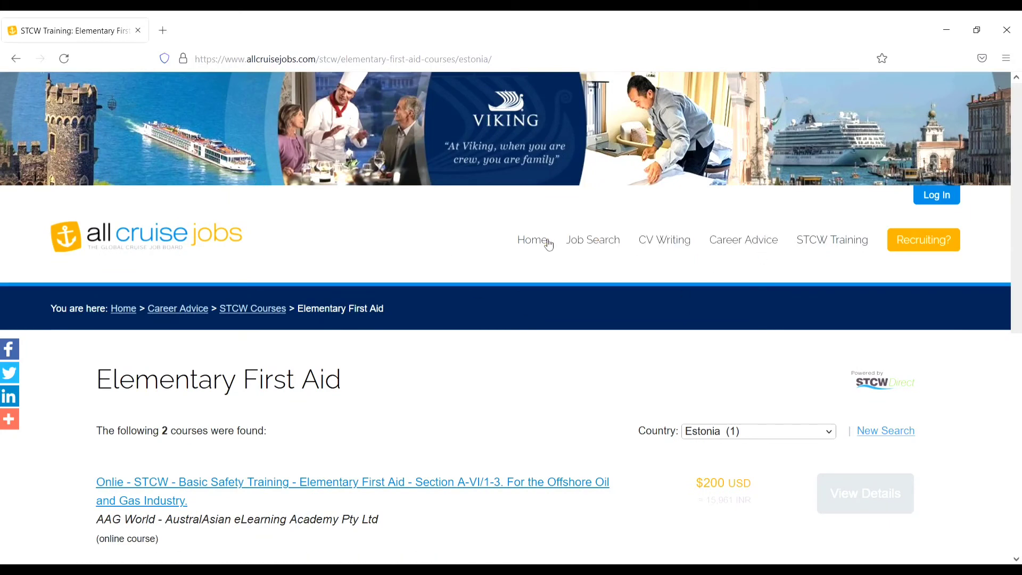
Step: Go to the All Cruise Jobs home page and scroll down to Featured Recruiters
click(531, 239)
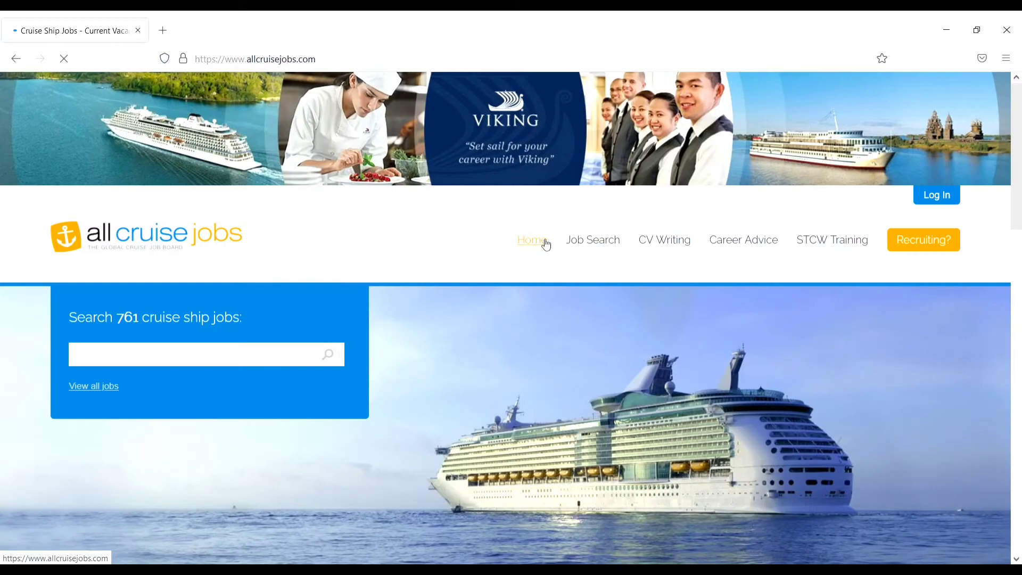
click(529, 239)
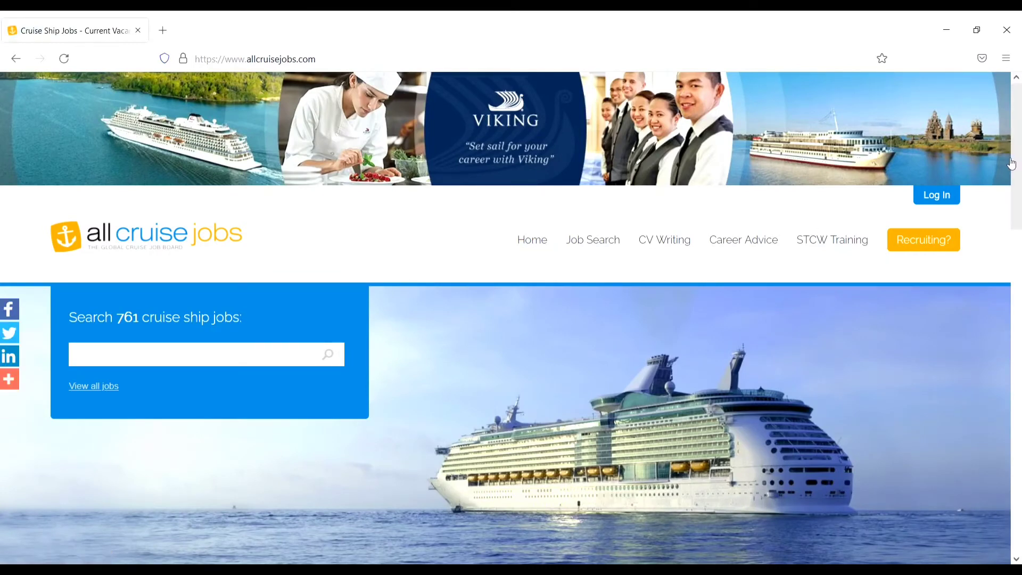
scroll(down, 3)
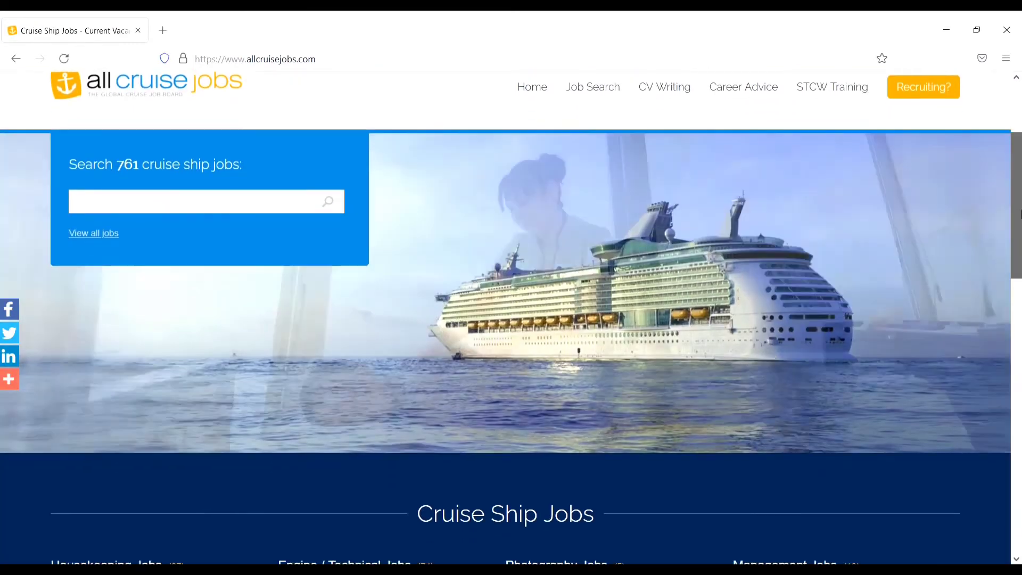
scroll(down, 3)
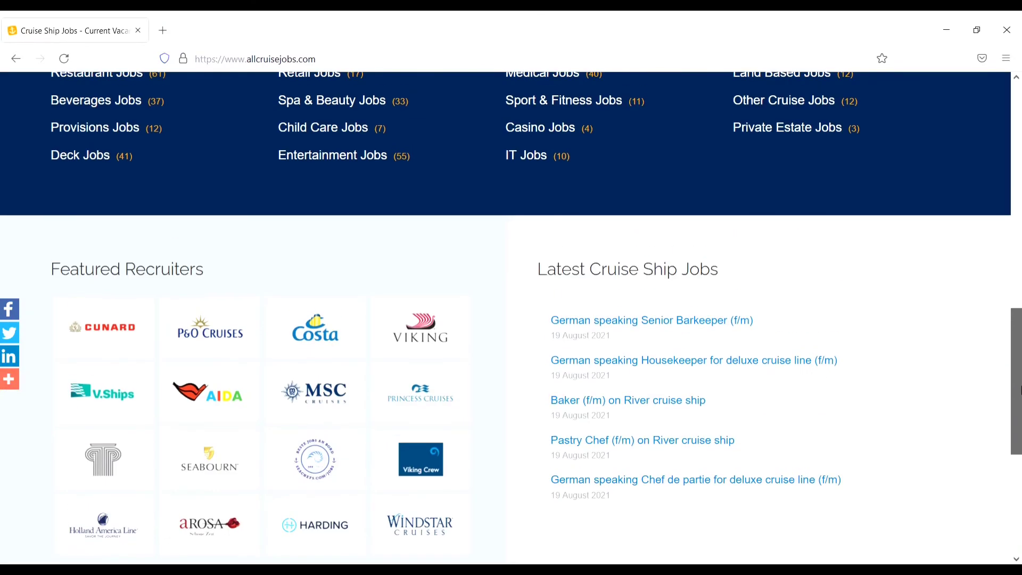
scroll(down, 3)
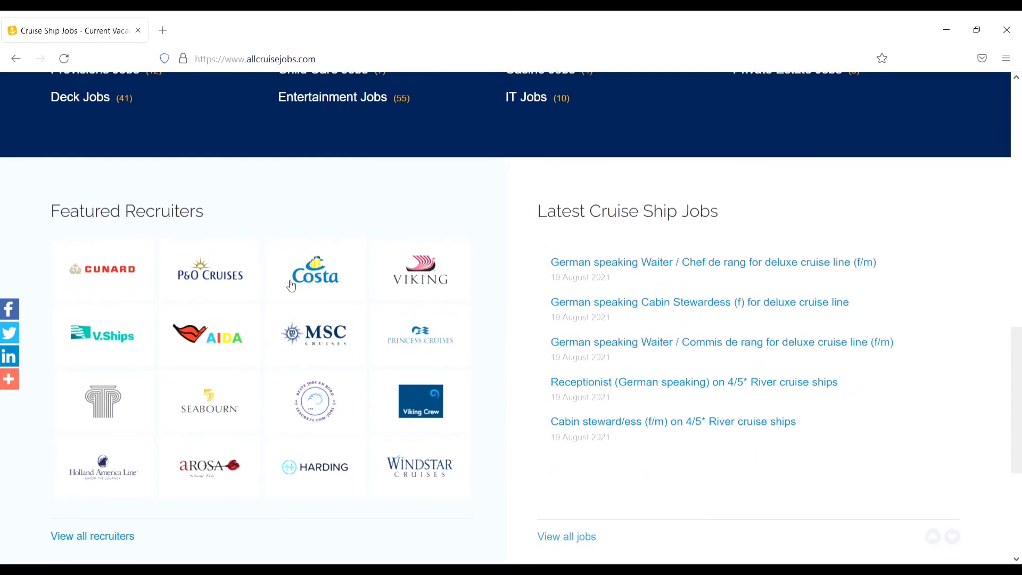
mouse_move(447, 311)
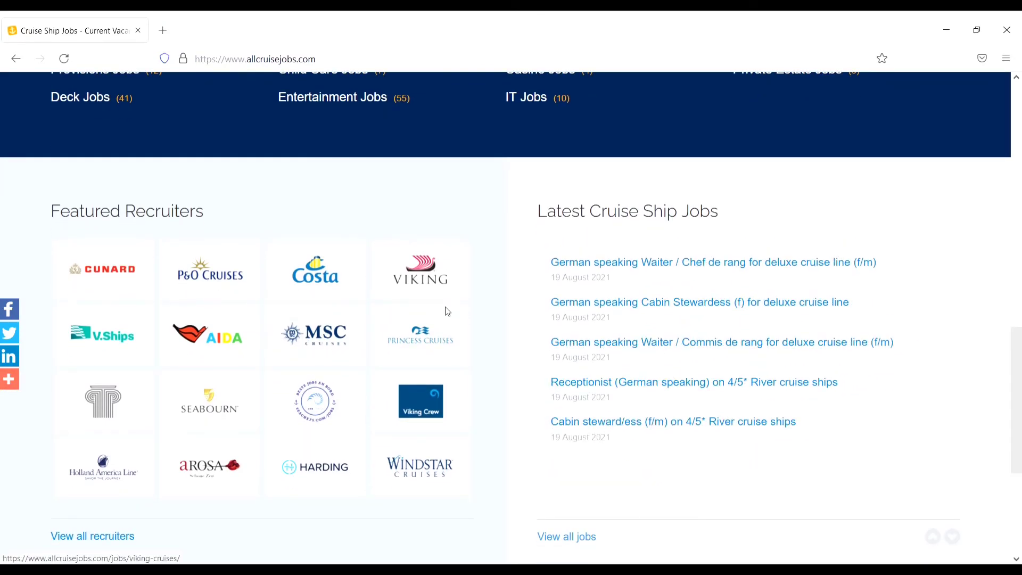
mouse_move(422, 362)
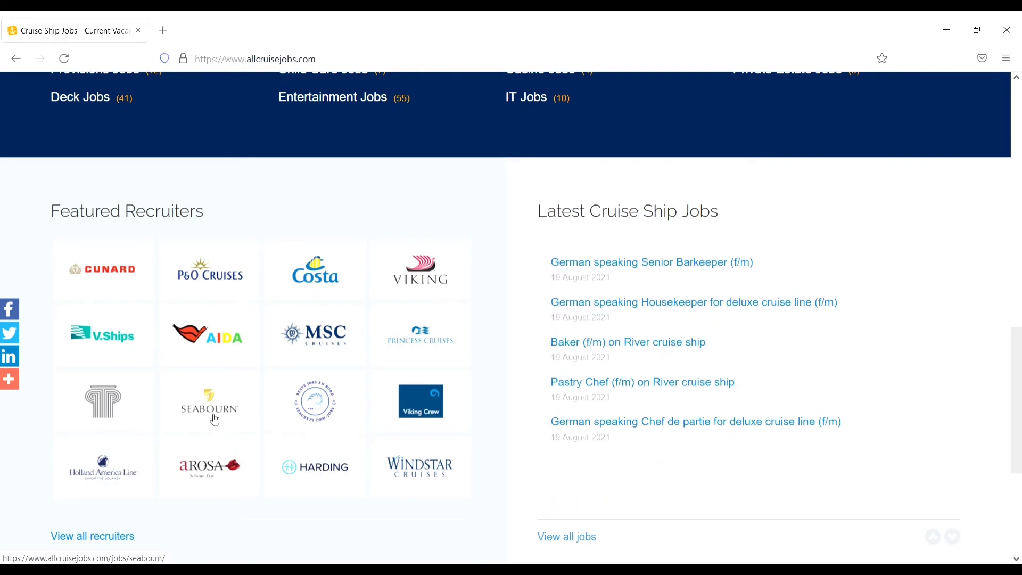
Step: Open Seabourn Cruise Line's recruiter page and scroll through its job listings
click(209, 403)
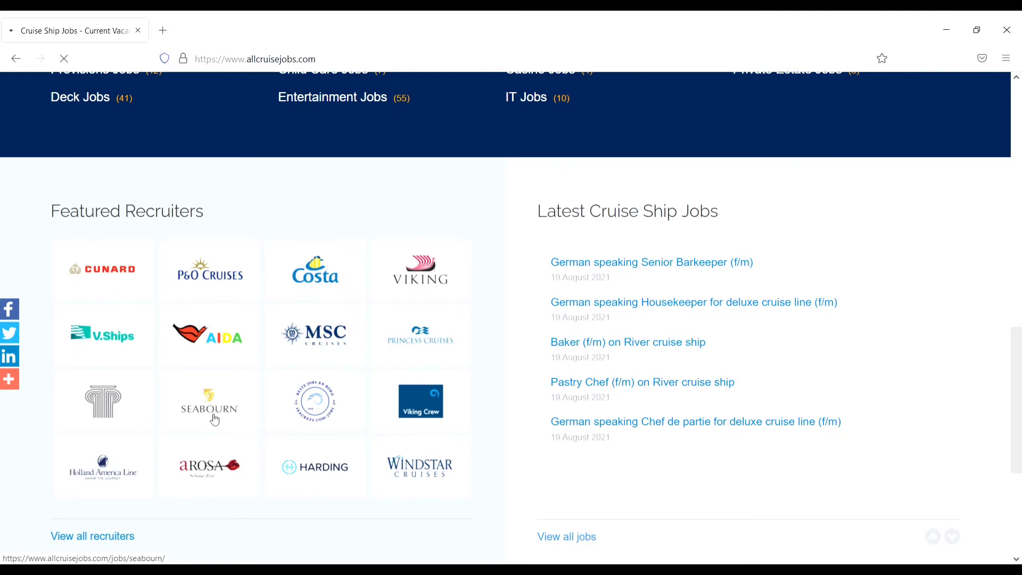
click(208, 400)
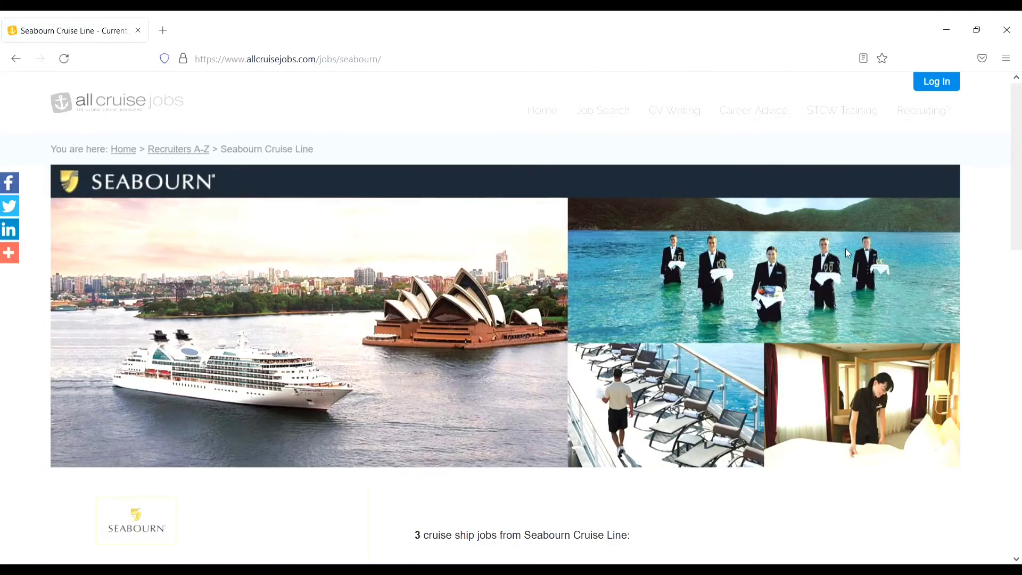
scroll(down, 3)
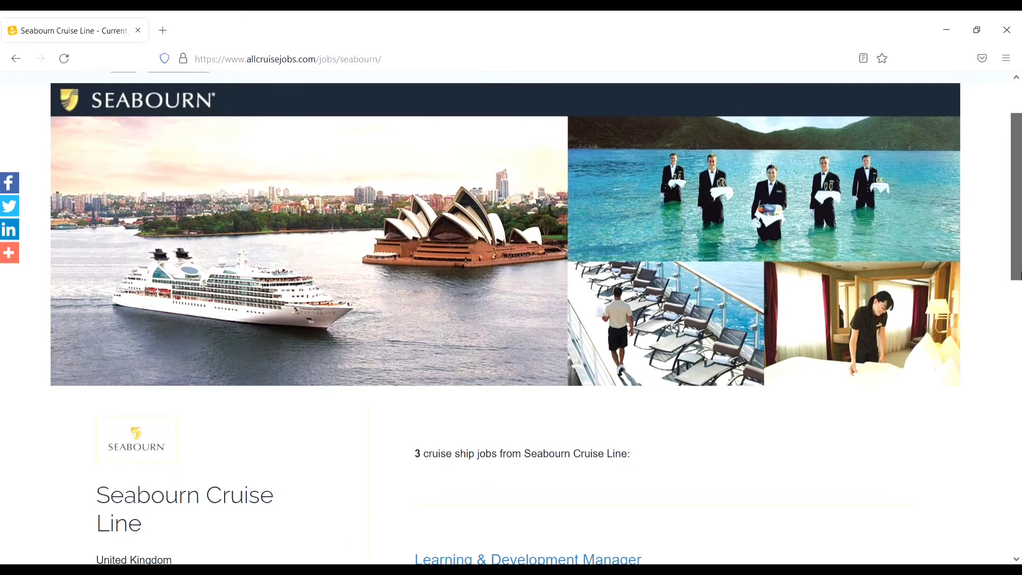
scroll(down, 3)
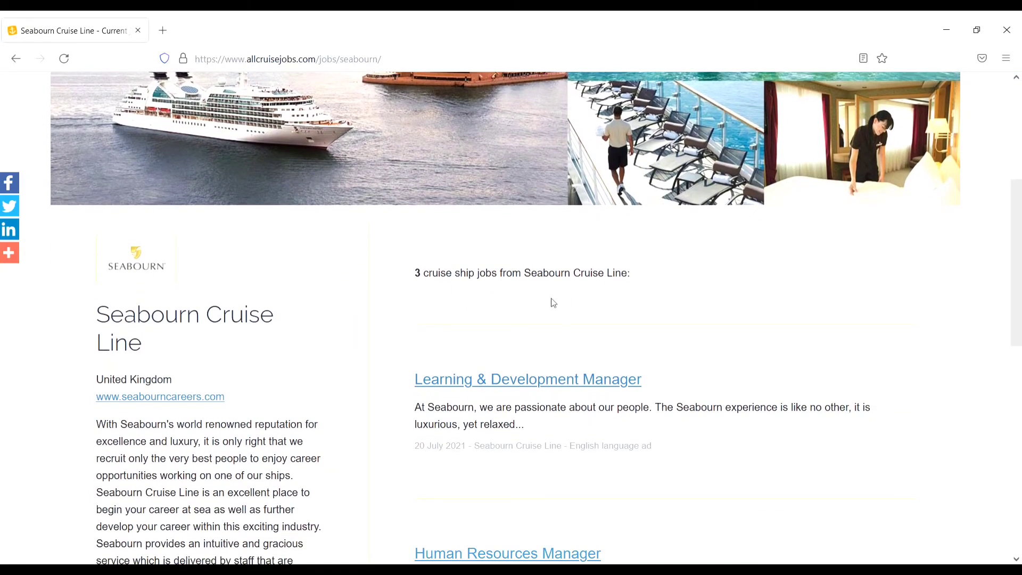
mouse_move(510, 287)
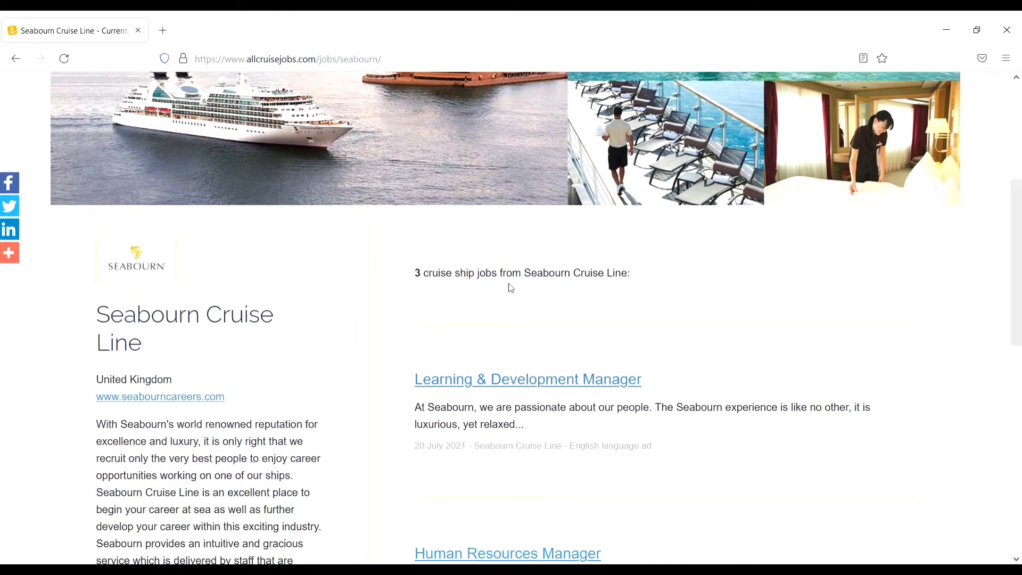
mouse_move(978, 236)
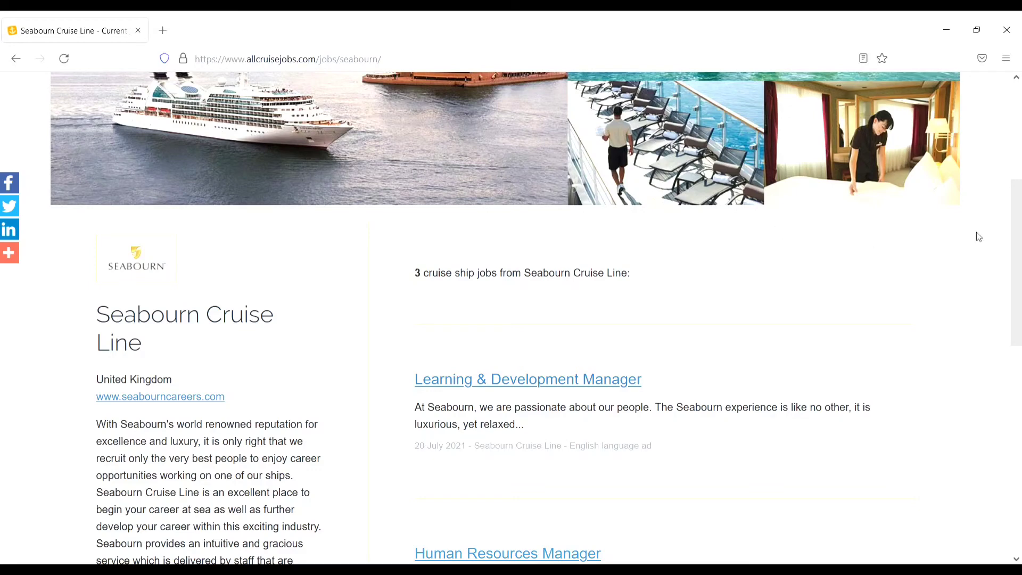
scroll(down, 3)
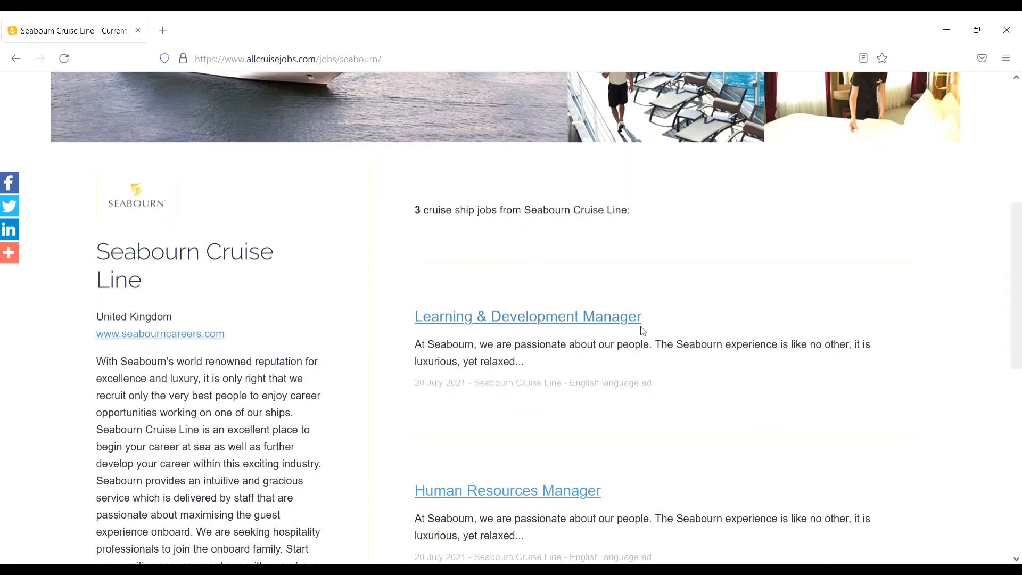
mouse_move(463, 504)
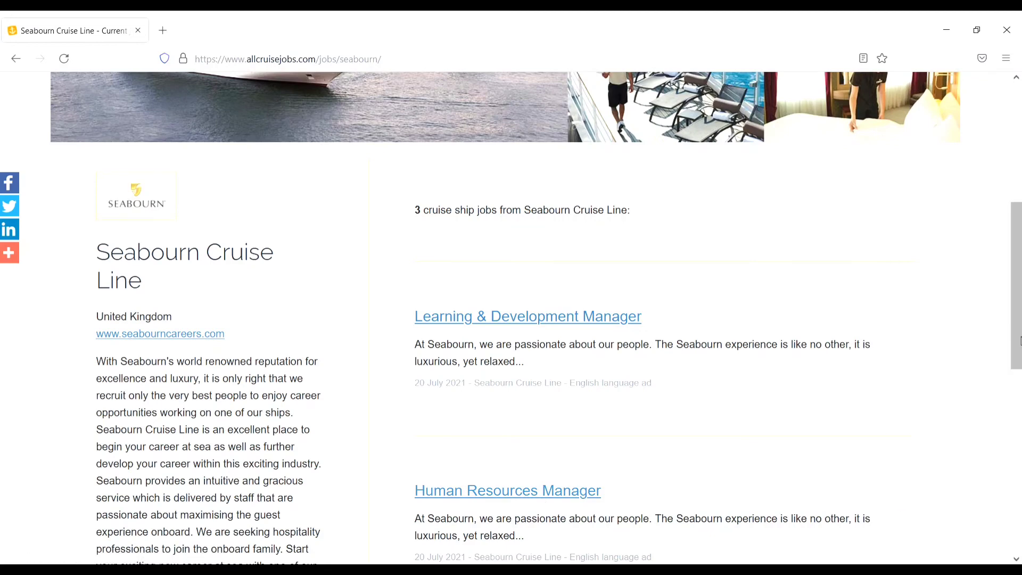
Step: Scroll back up and open the Human Resources Manager job ad
scroll(down, 3)
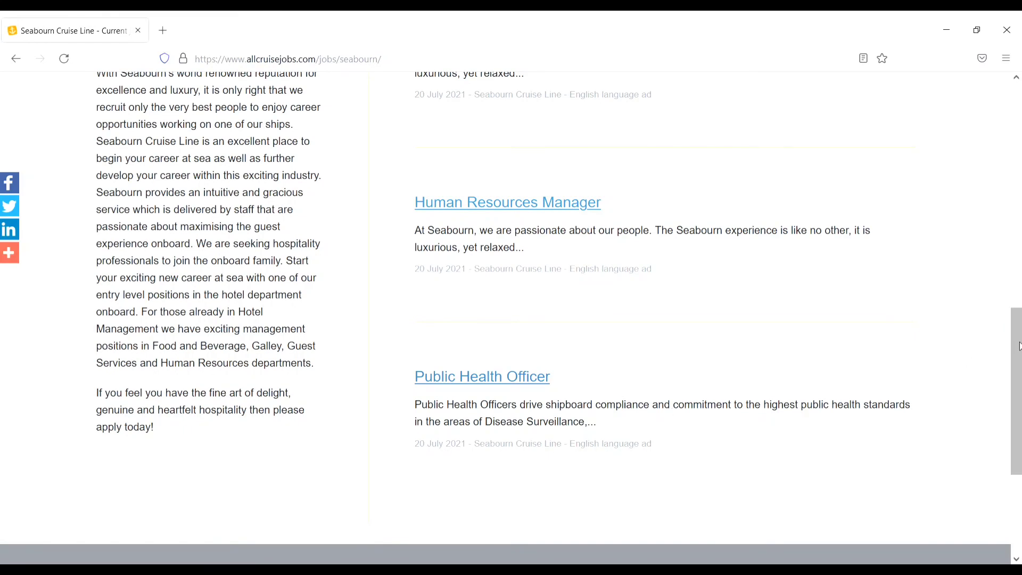
scroll(up, 3)
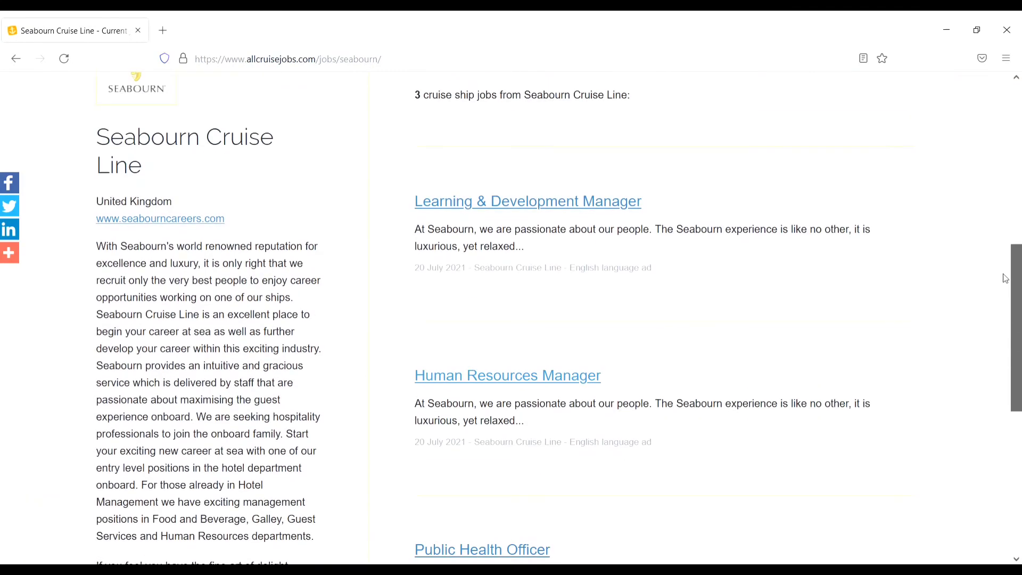
click(507, 374)
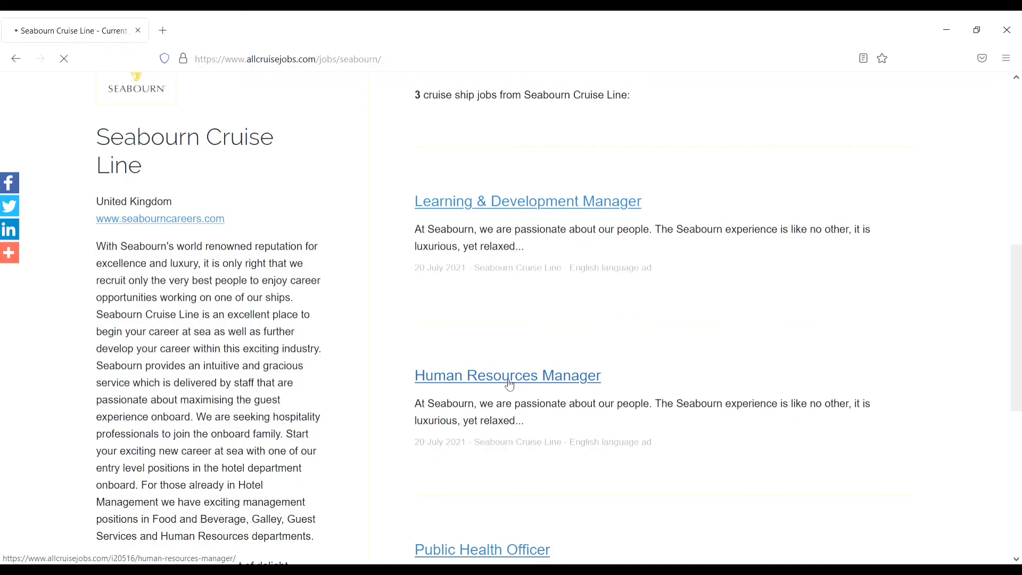
Step: Read through the Seabourn Human Resources Manager posting and apply for it
click(506, 374)
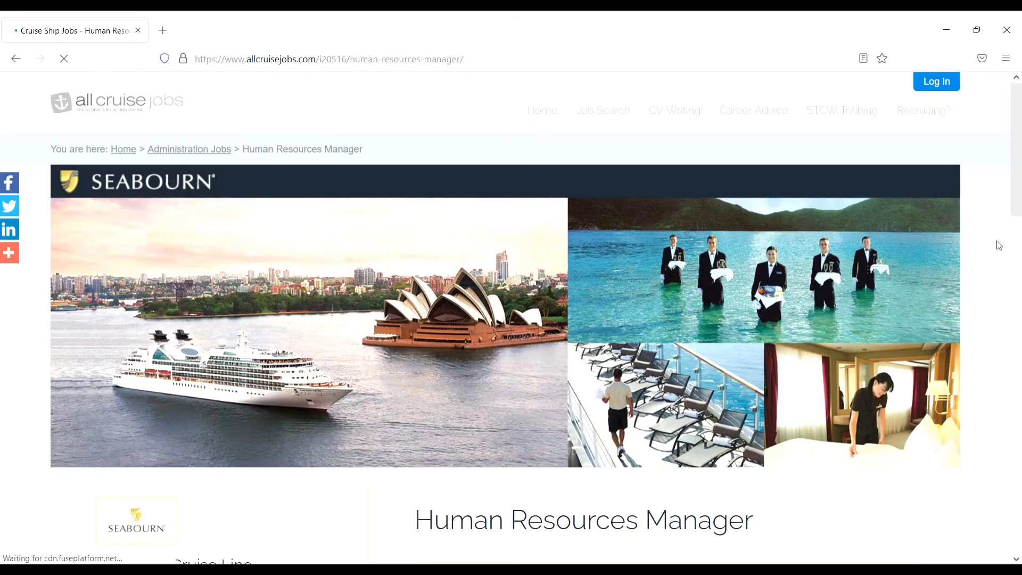
scroll(down, 3)
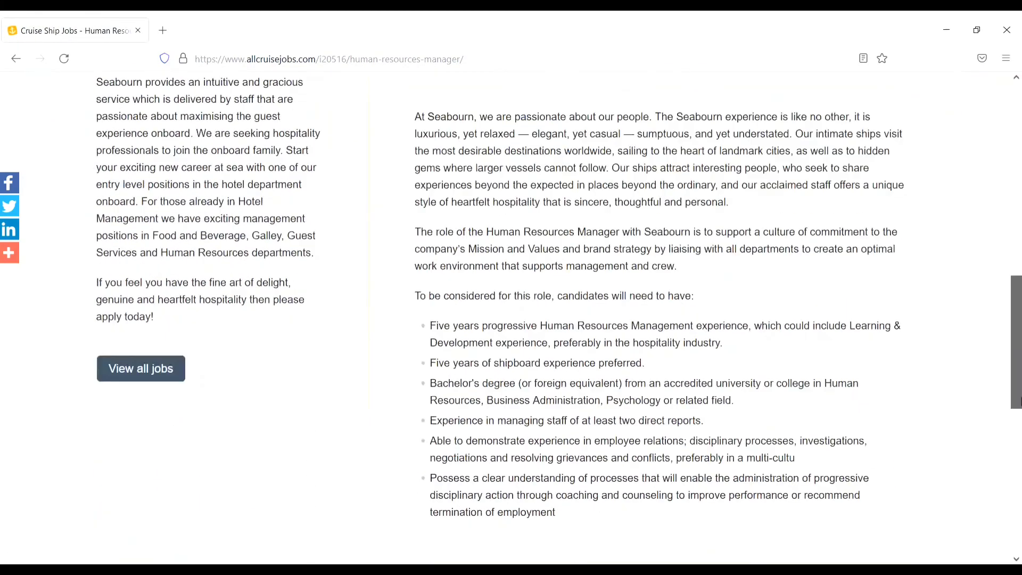
scroll(down, 3)
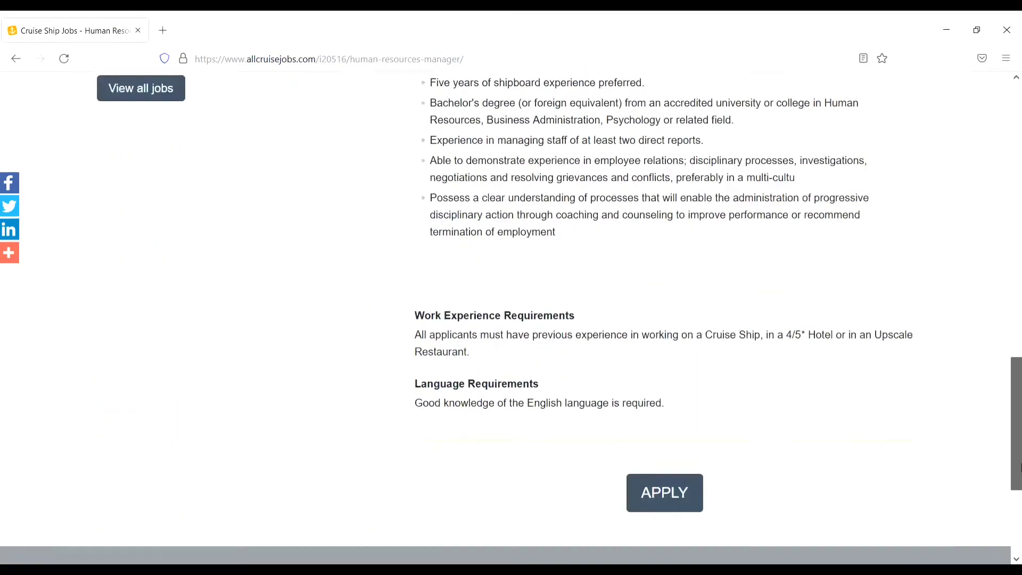
scroll(down, 3)
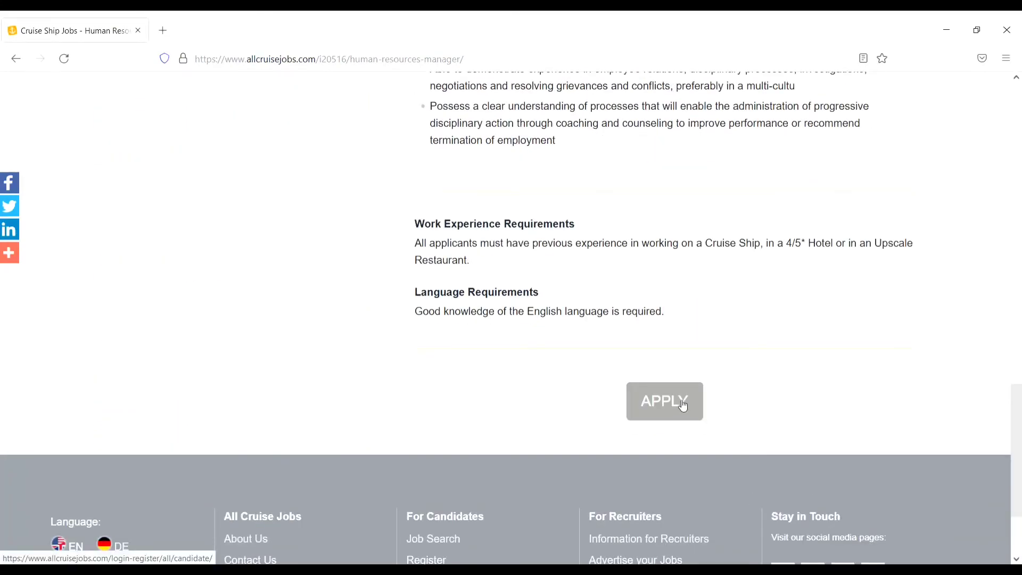
click(664, 401)
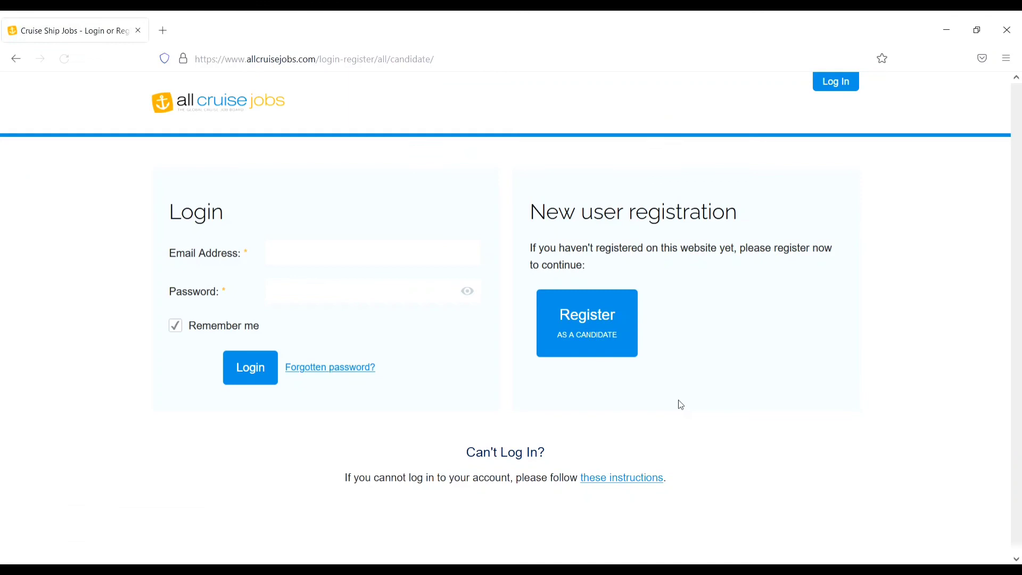
Step: Choose 'Register as a candidate' and scroll the Candidate Profile form with its CV upload
click(585, 322)
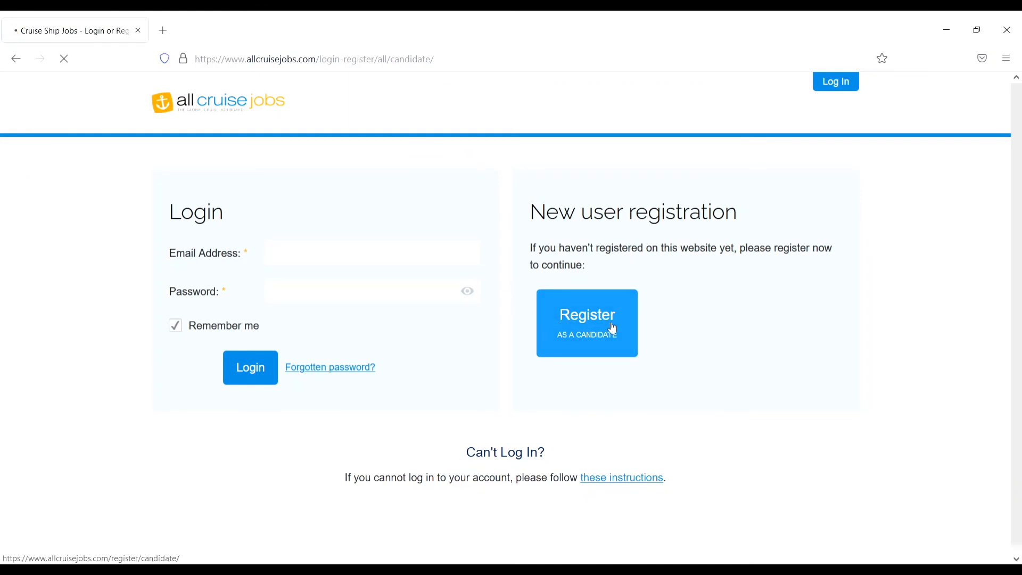
click(585, 322)
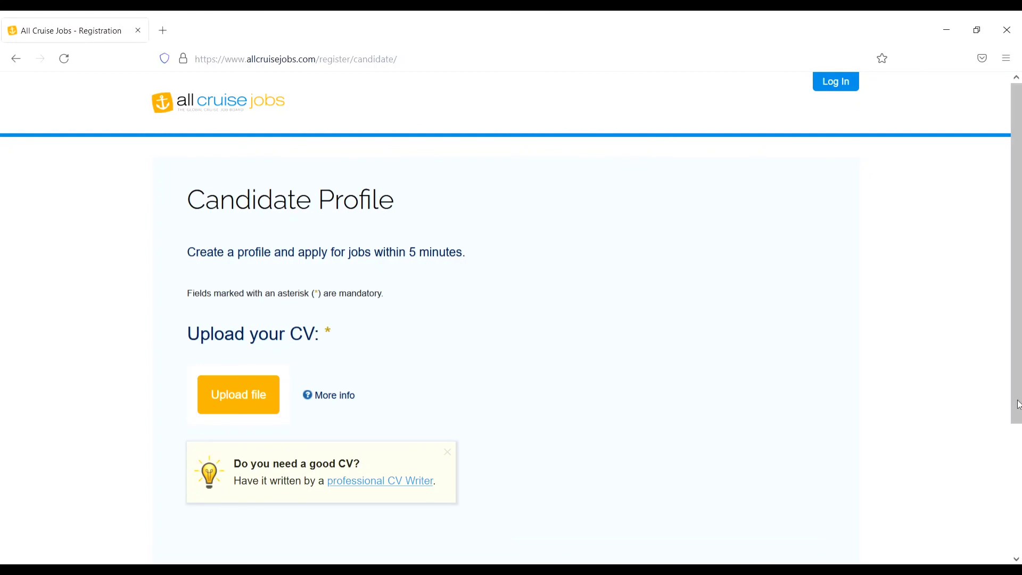
scroll(down, 3)
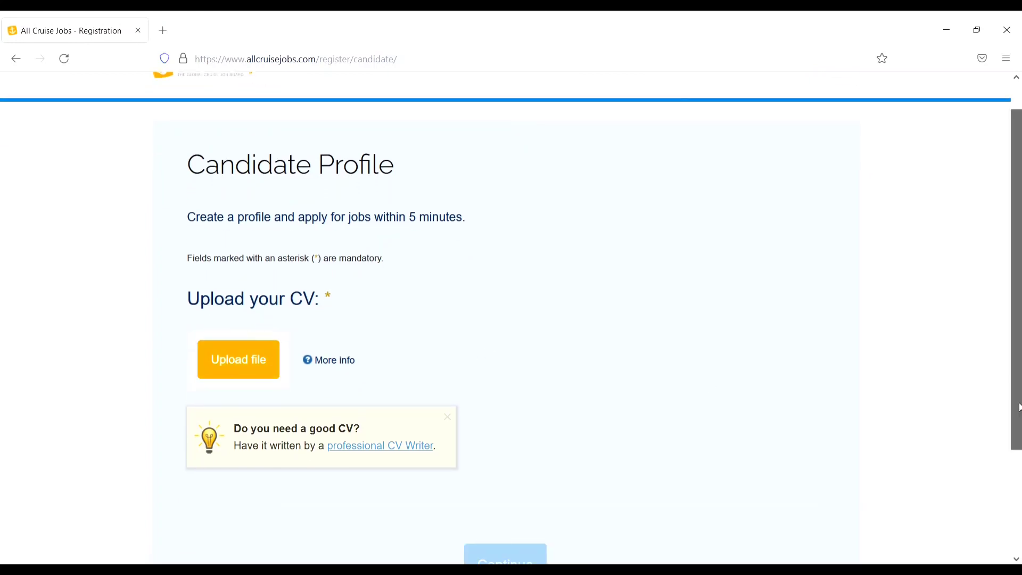
scroll(down, 3)
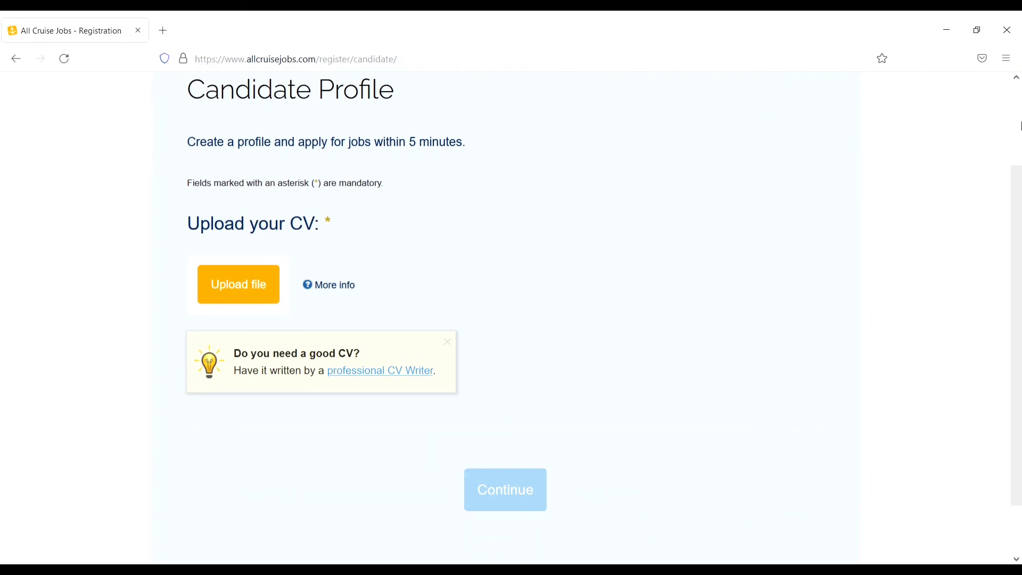